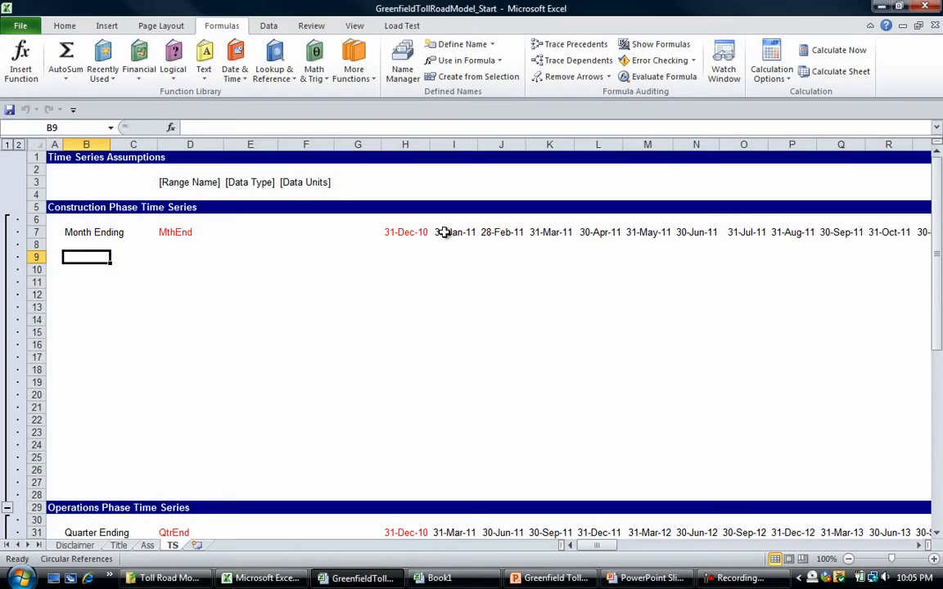
- Label row 9 'Construction S-Curve' and flag the Month Ending row with M
{"action": "type", "text": "C"}
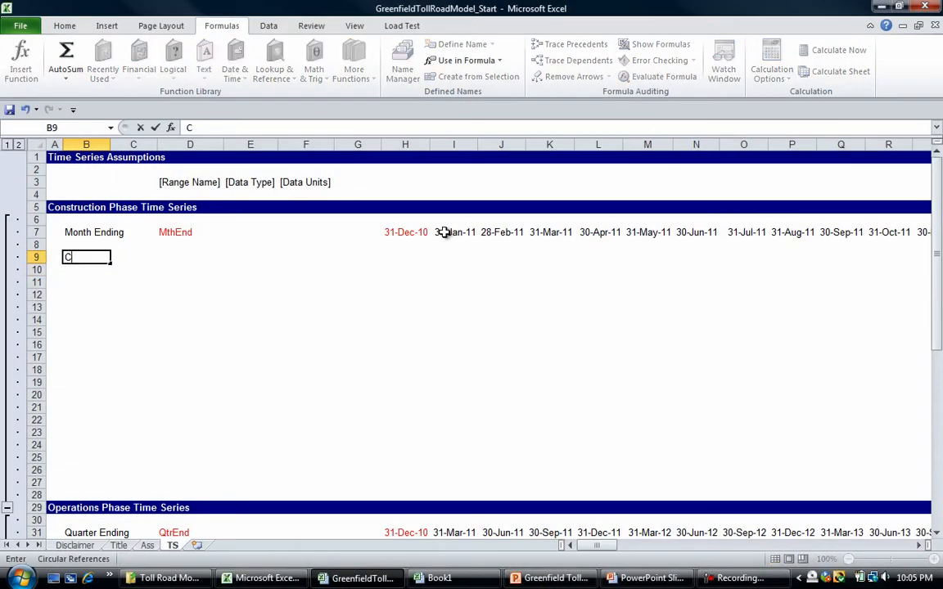
{"action": "type", "text": "onstruction"}
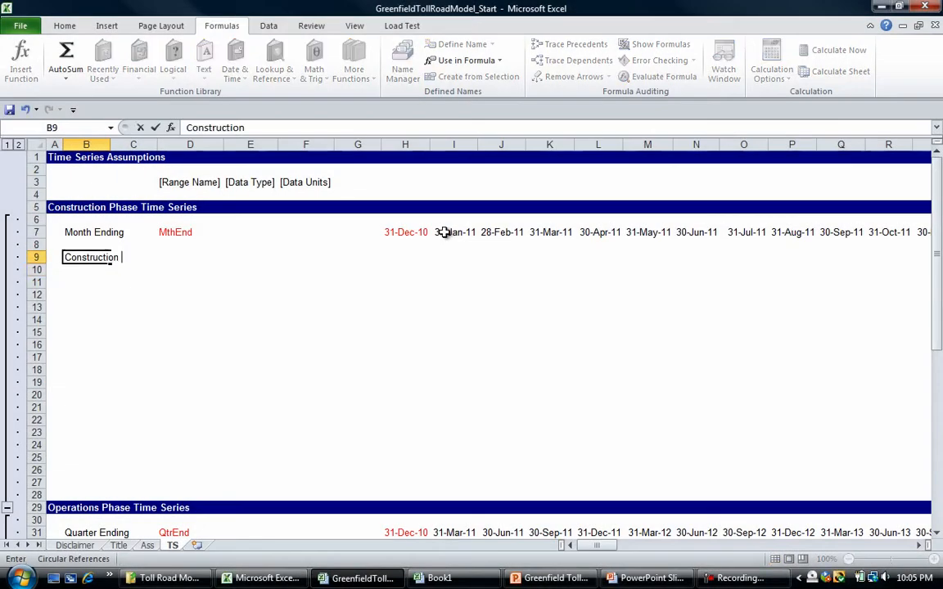
{"action": "type", "text": "S-Curve"}
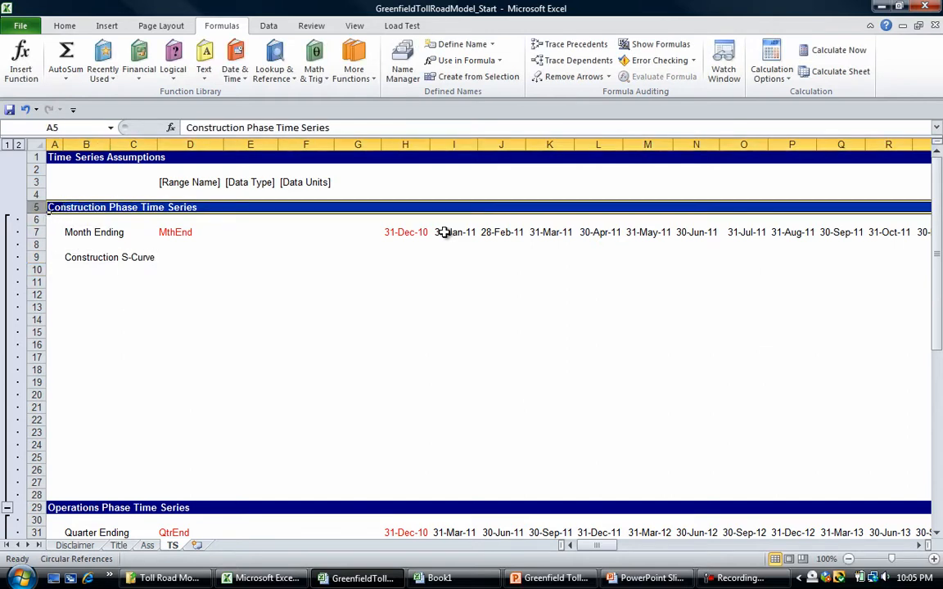
{"action": "left_click", "coordinate": [54, 232]}
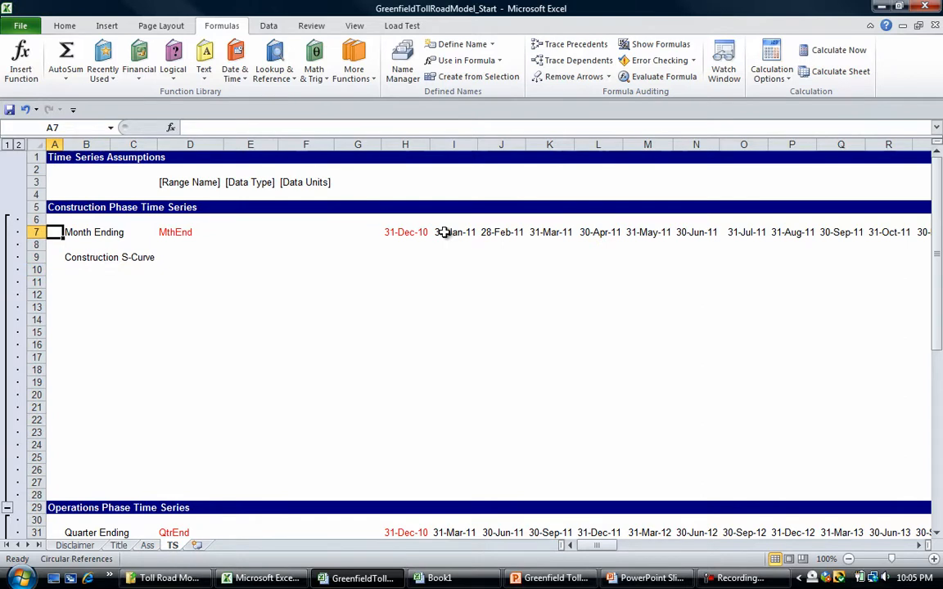
{"action": "type", "text": "M"}
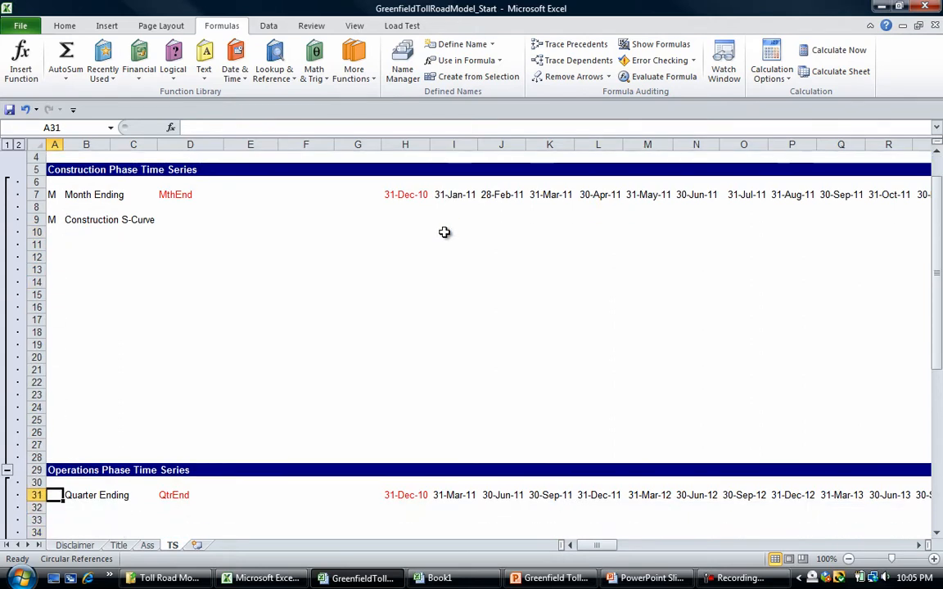
{"action": "scroll", "scroll_direction": "down", "scroll_amount": 3}
{"action": "type", "text": "Q"}
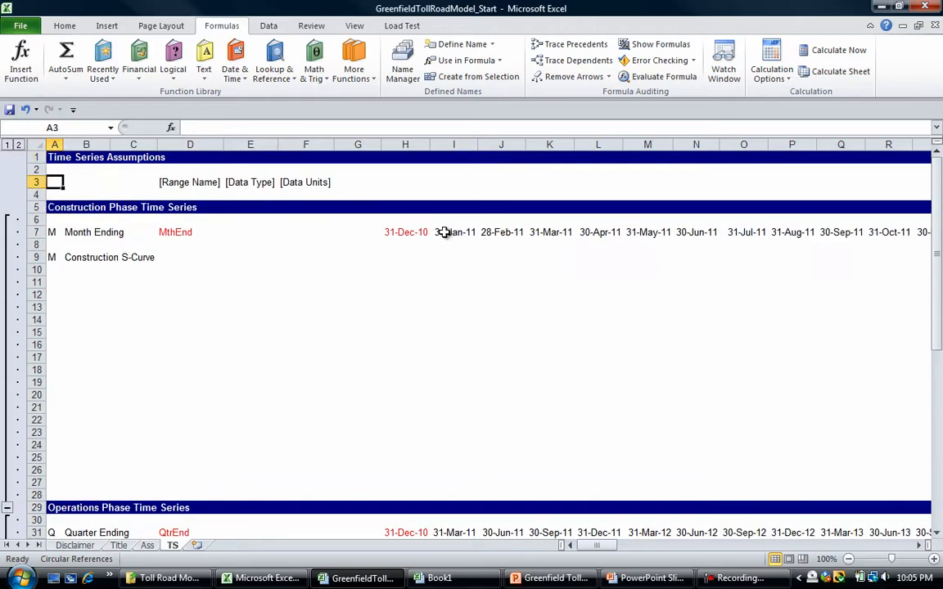
- Name the S-Curve row Scurve, with type [input] and units [%]
{"action": "left_click", "coordinate": [190, 257]}
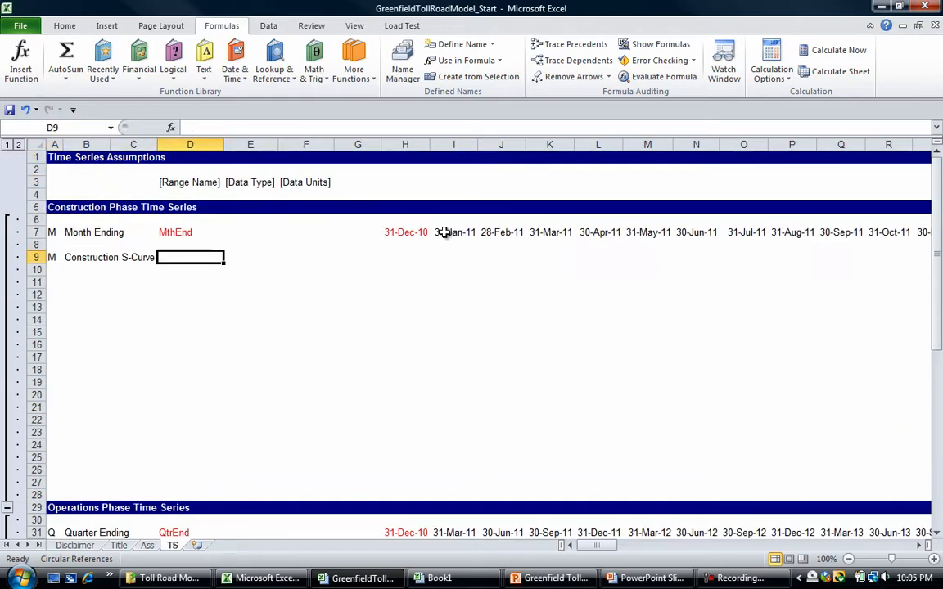
{"action": "type", "text": "scurve"}
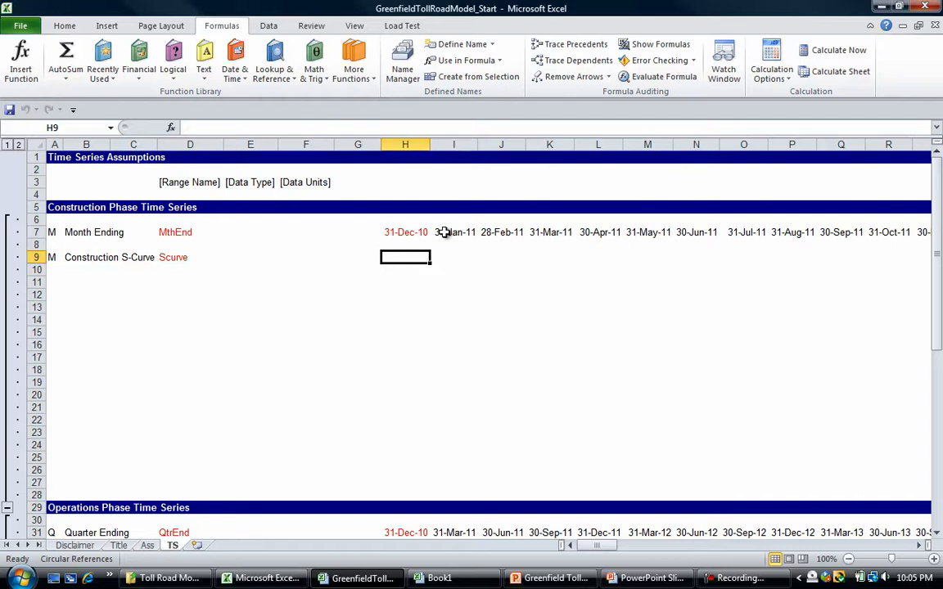
{"action": "left_click", "coordinate": [251, 257]}
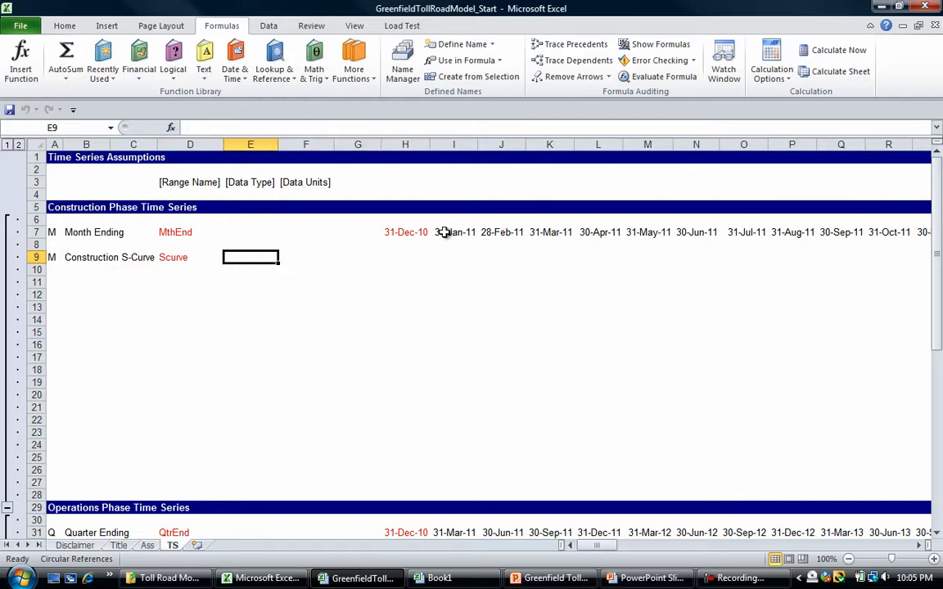
{"action": "type", "text": "input]"}
{"action": "left_click", "coordinate": [306, 232]}
{"action": "type", "text": "[date"}
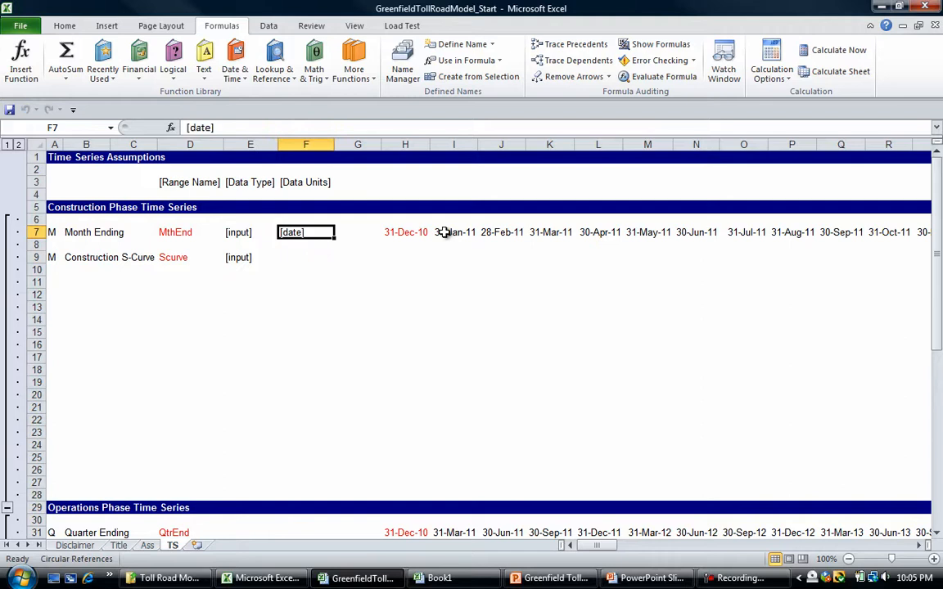
{"action": "type", "text": "calc]"}
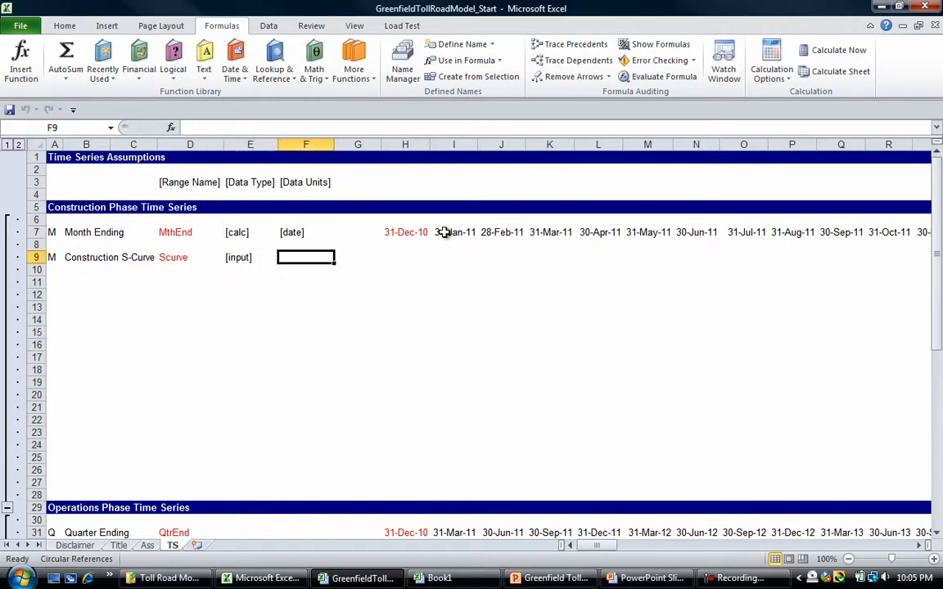
{"action": "type", "text": "%]"}
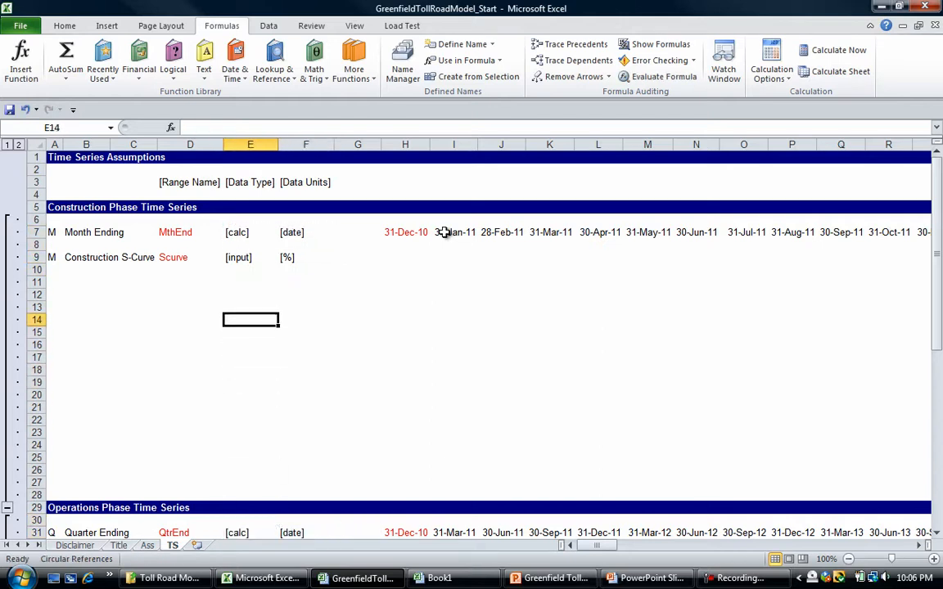
{"action": "left_click", "coordinate": [454, 257]}
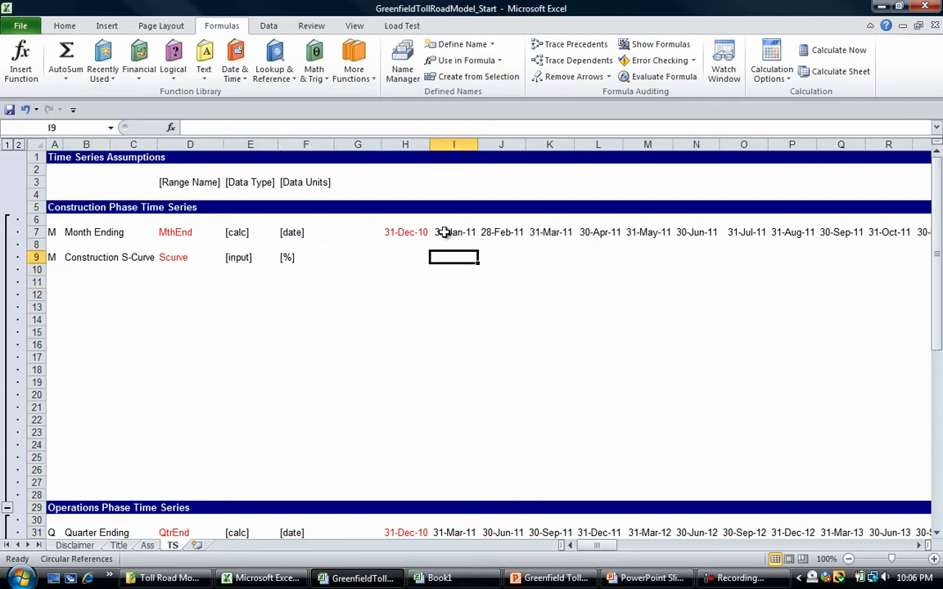
- Paste the source S-curve percentages (4.17%, 10.00%, 7.00%, 5.00%…) into row 9 from U9
{"action": "key", "text": "alt+tab"}
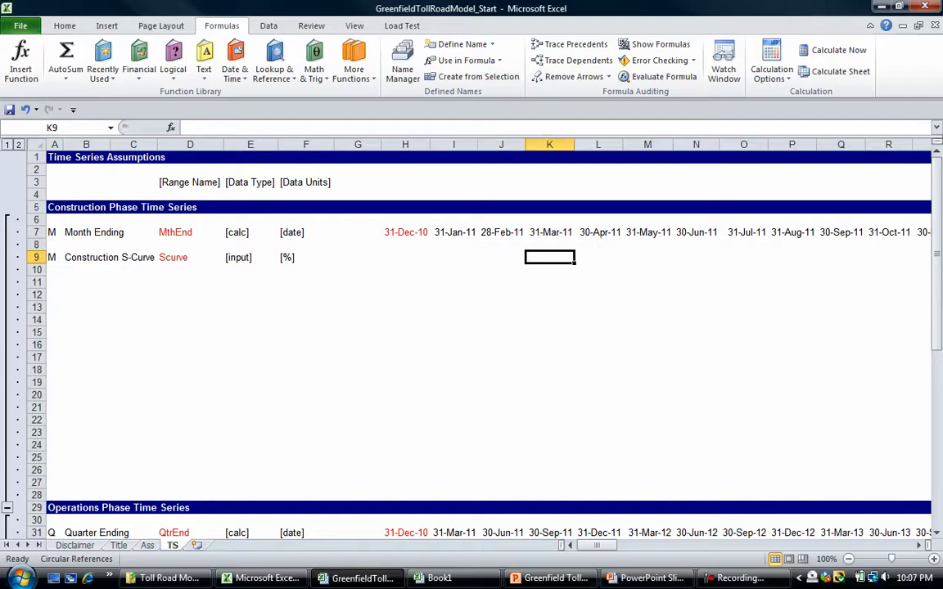
{"action": "scroll", "scroll_direction": "right", "scroll_amount": 3}
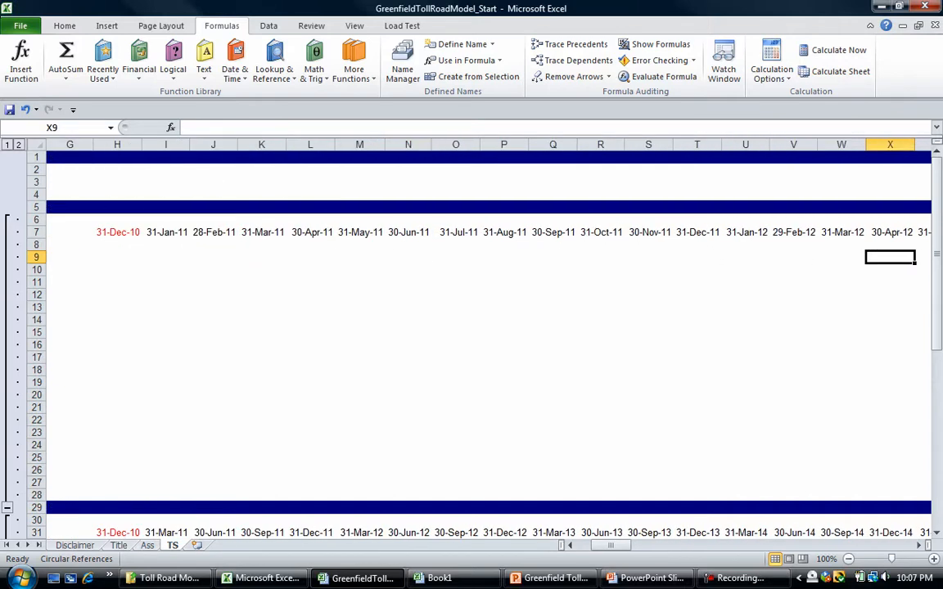
{"action": "scroll", "scroll_direction": "right", "scroll_amount": 3}
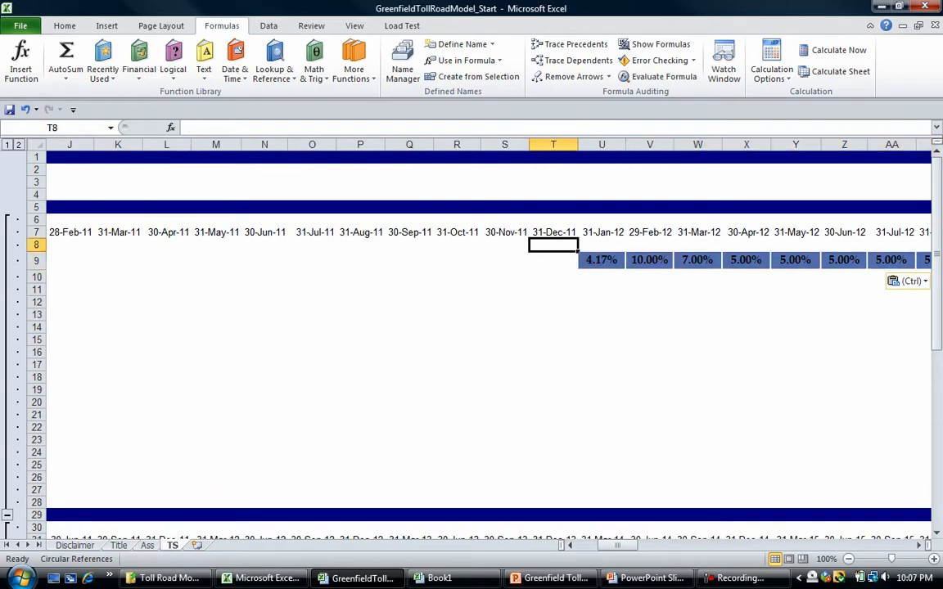
- Restyle the pasted 2012 percentages and paste the 2013 percentages into AG9:AR9
{"action": "left_click", "coordinate": [697, 259]}
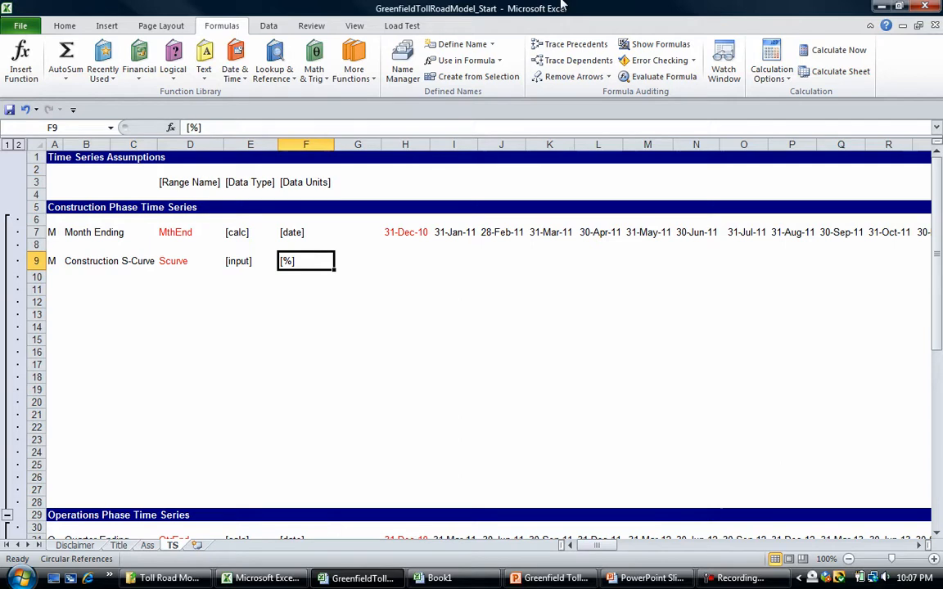
{"action": "left_click", "coordinate": [65, 26]}
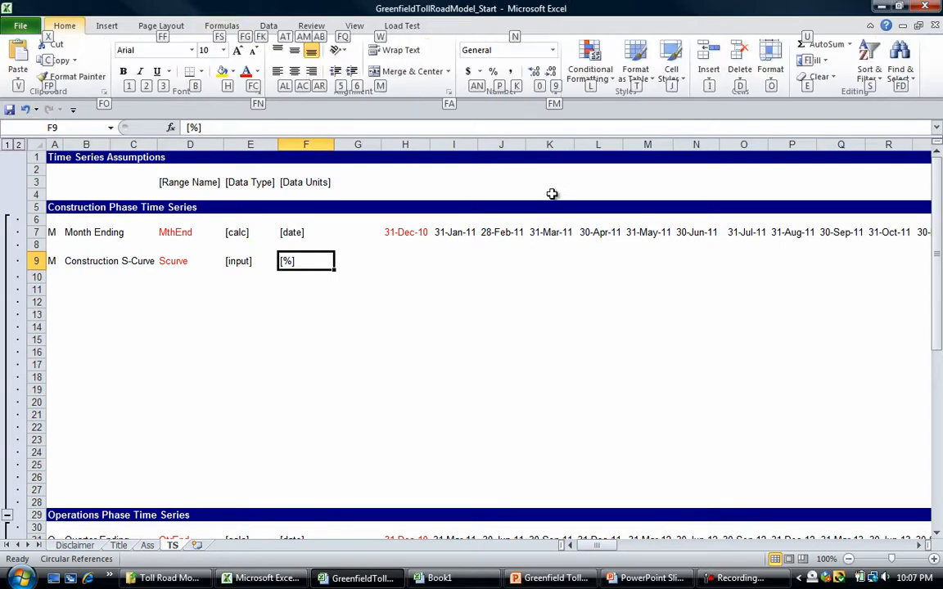
{"action": "left_click", "coordinate": [77, 76]}
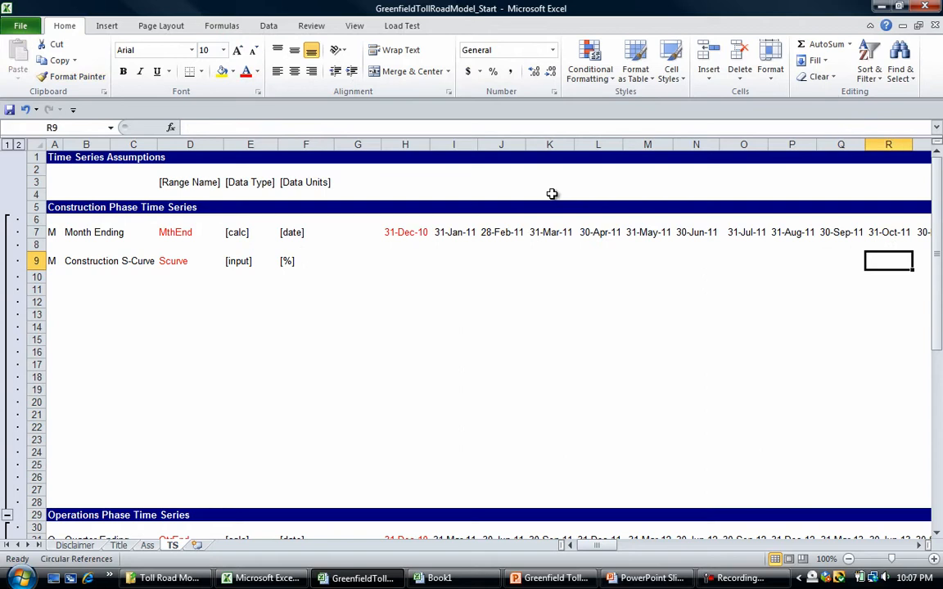
{"action": "mouse_move", "coordinate": [926, 255]}
{"action": "type", "text": "4"}
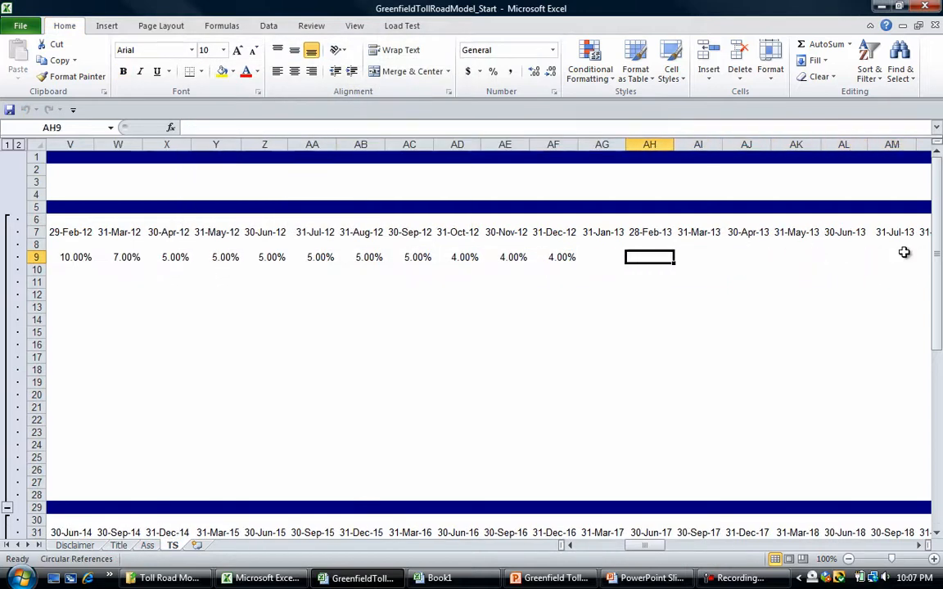
{"action": "left_click", "coordinate": [601, 257]}
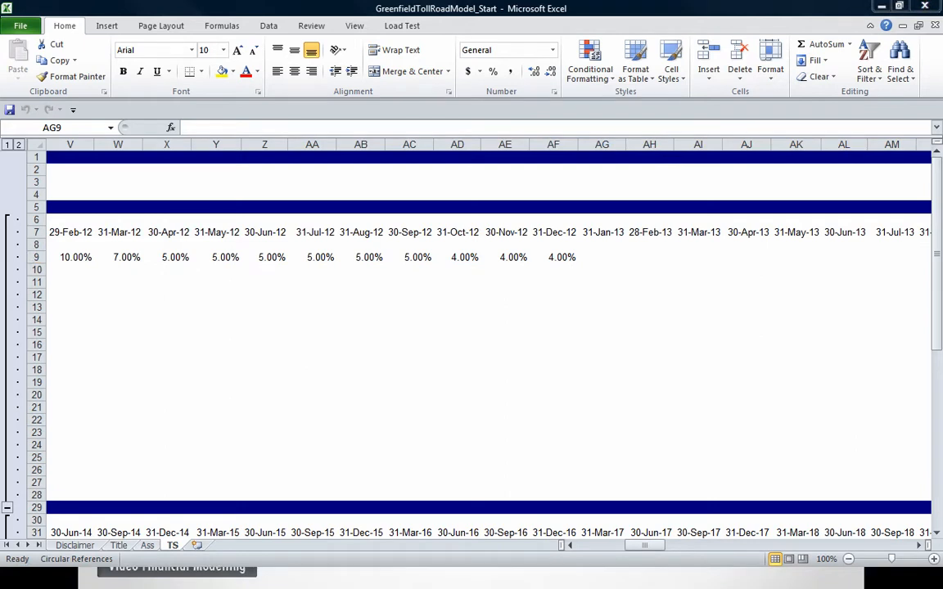
{"action": "mouse_move", "coordinate": [689, 300]}
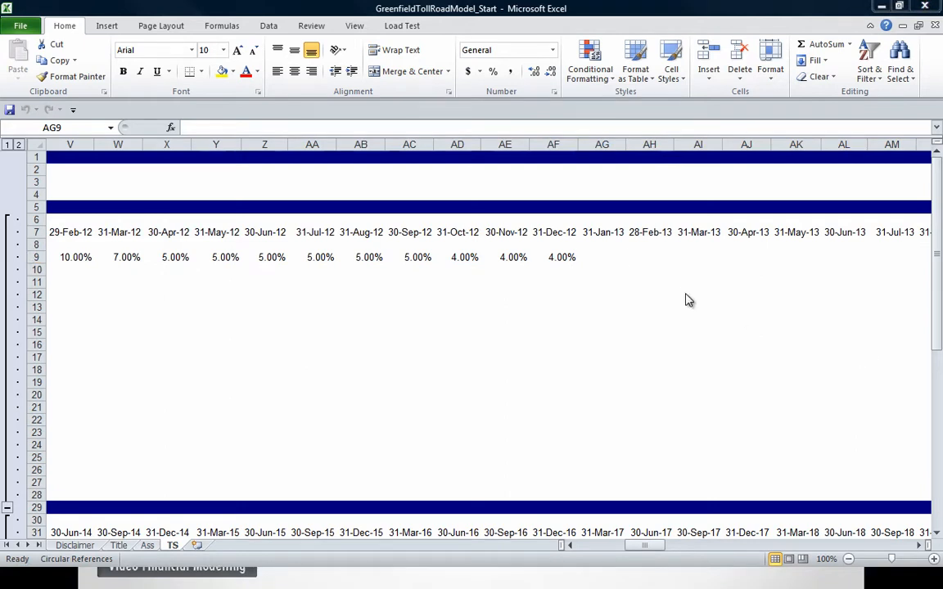
{"action": "left_click", "coordinate": [602, 257]}
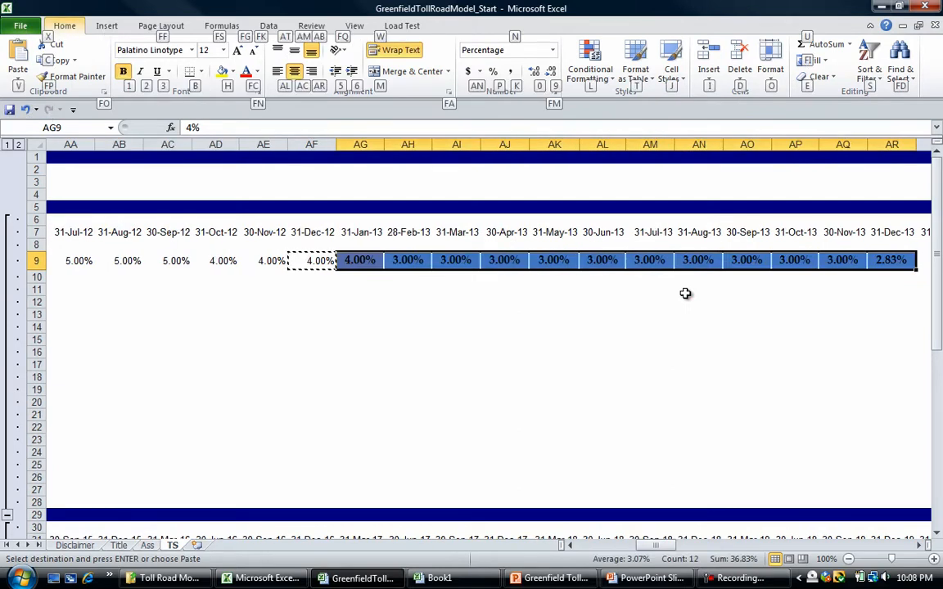
- Paste AF9's formats over the 2013 percentages in AG9:AR9
{"action": "left_click", "coordinate": [17, 69]}
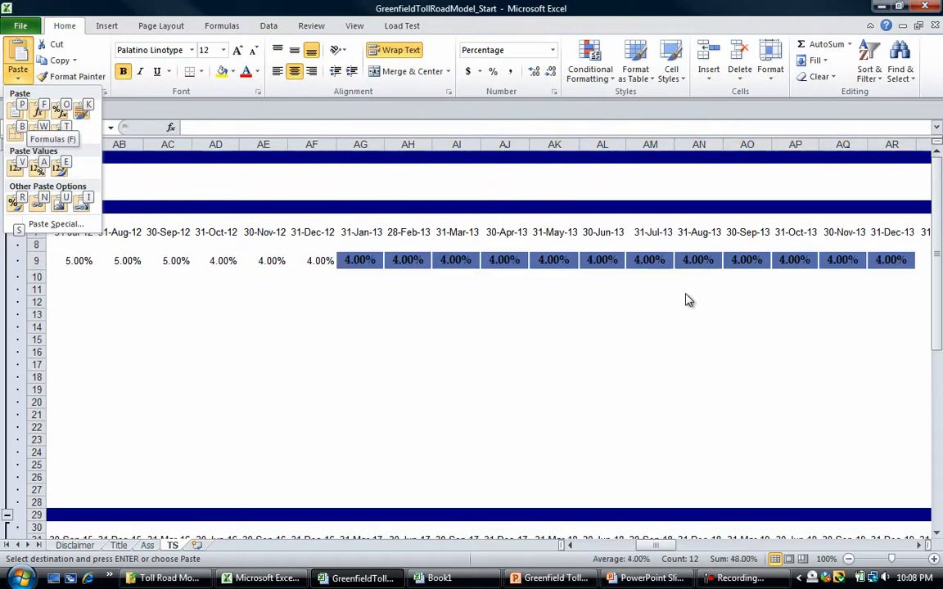
{"action": "mouse_move", "coordinate": [43, 109]}
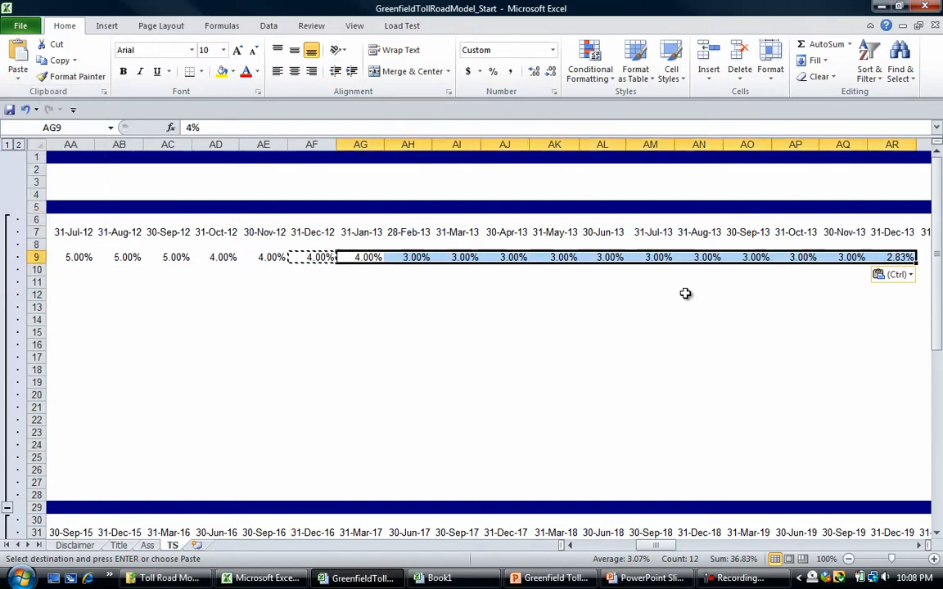
{"action": "scroll", "scroll_direction": "left", "scroll_amount": 3}
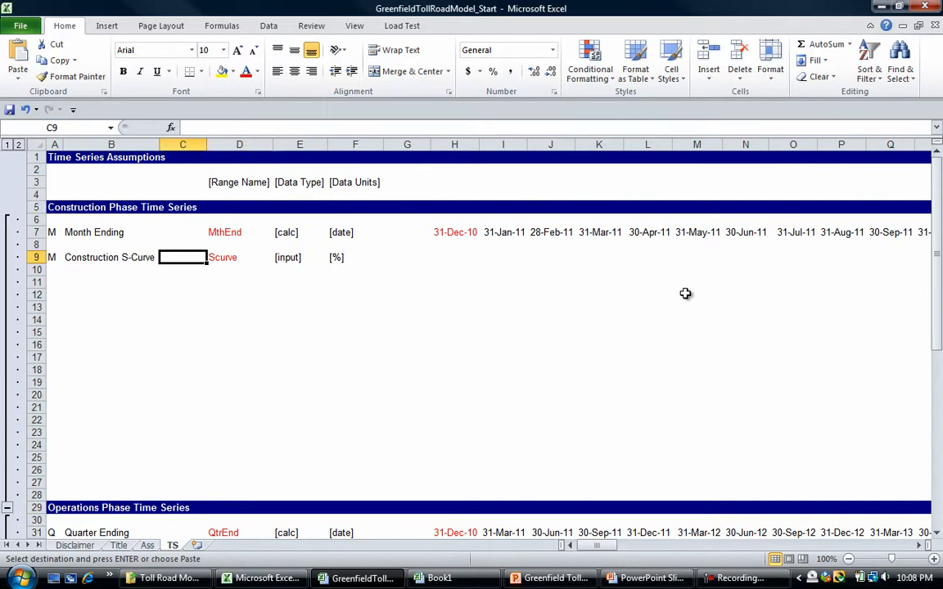
- Sum row 9 in C9 to 100.00% and fill zeros from H9 to T9
{"action": "type", "text": "=sum("}
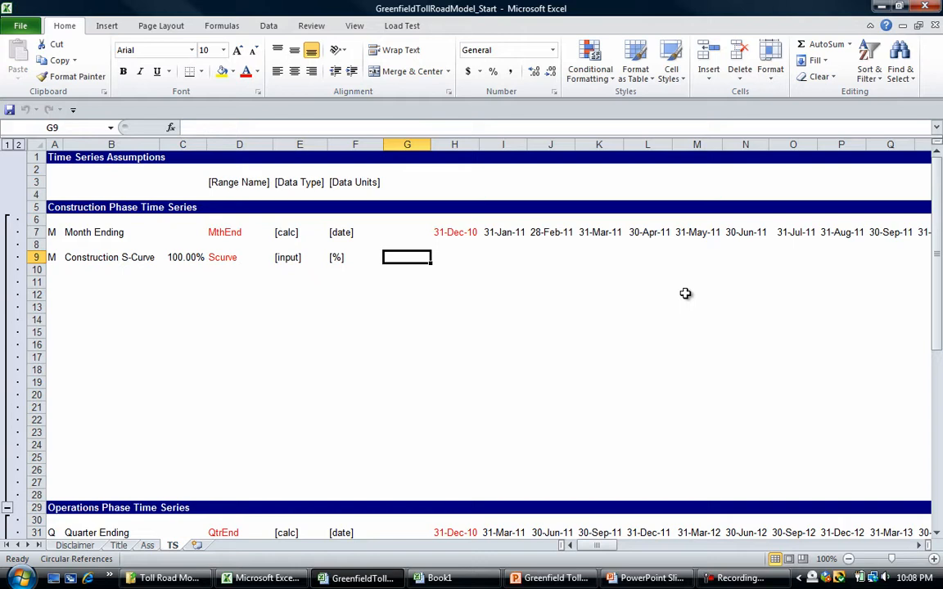
{"action": "type", "text": "0"}
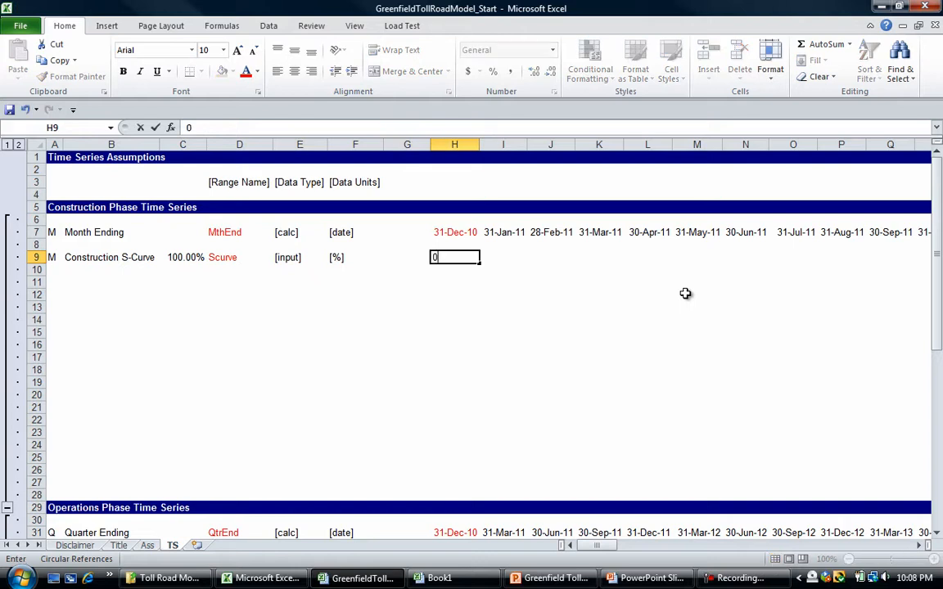
{"action": "left_click_drag", "start_coordinate": [455, 257], "coordinate": [831, 257]}
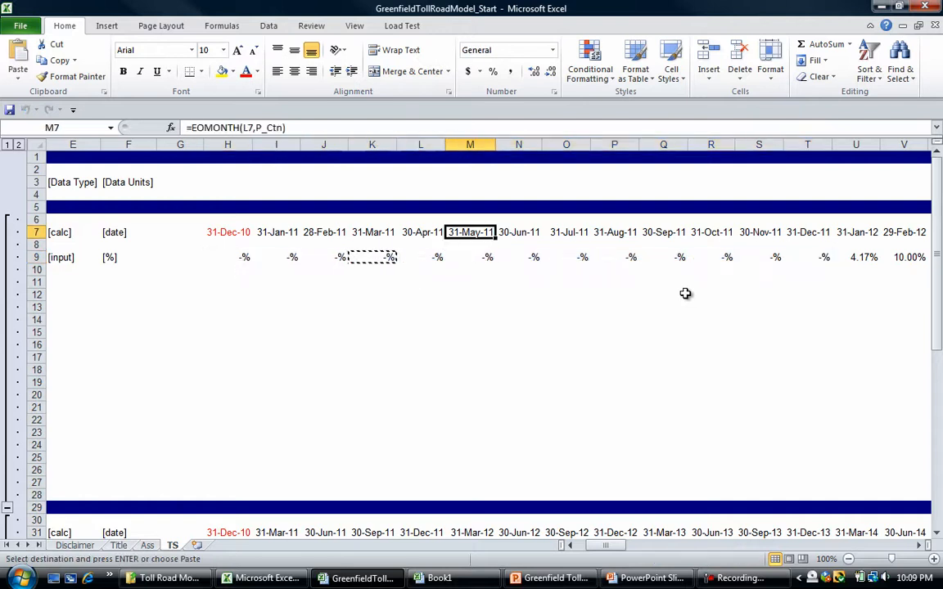
{"action": "left_click", "coordinate": [372, 232]}
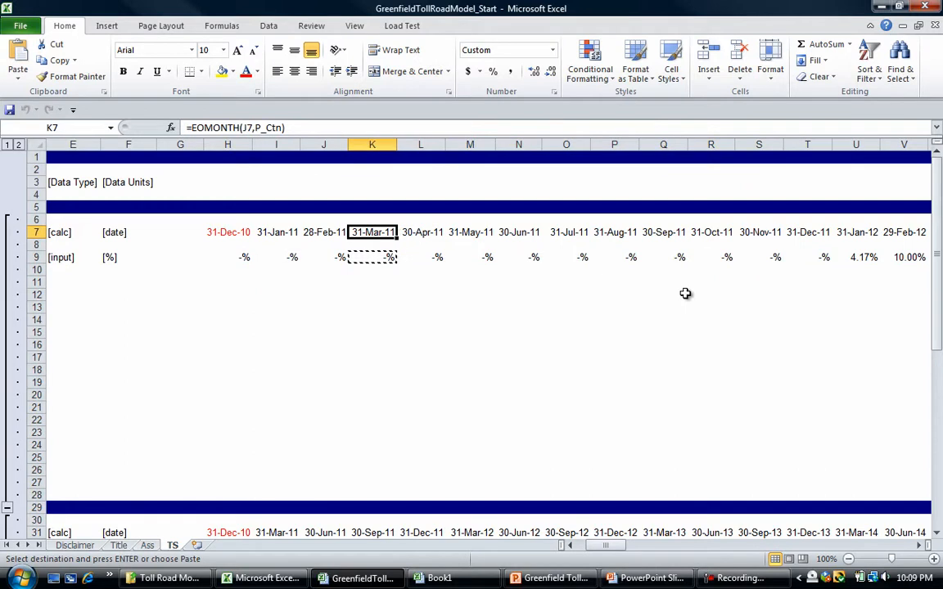
{"action": "scroll", "scroll_direction": "right", "scroll_amount": 3}
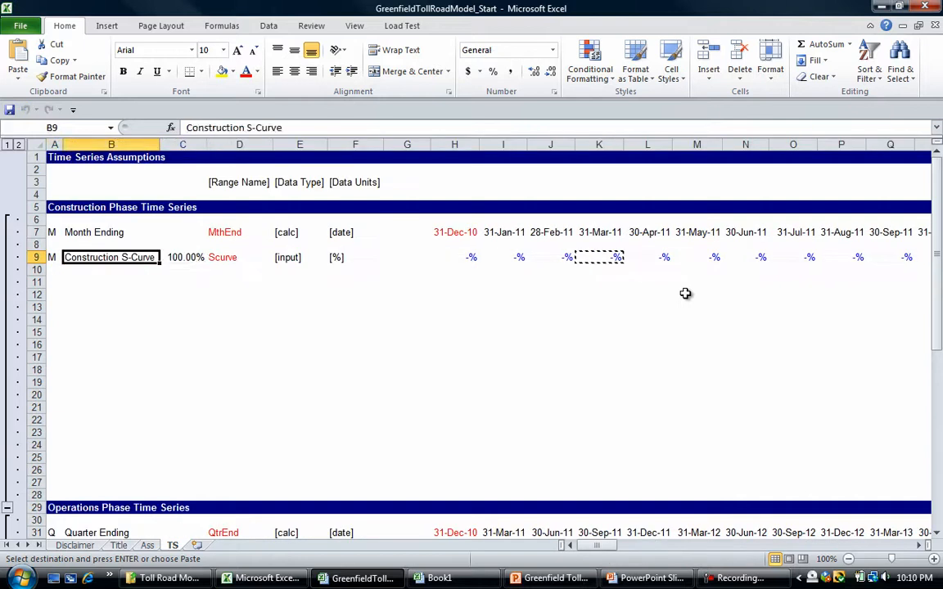
- Select the S-Curve row and verify the Scurve name in Name Manager
{"action": "left_click", "coordinate": [54, 257]}
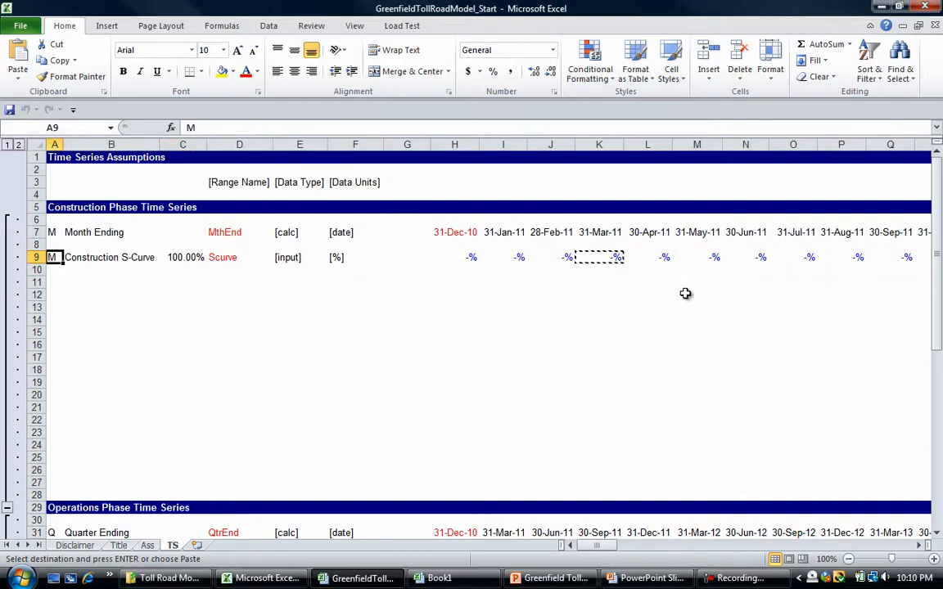
{"action": "left_click", "coordinate": [240, 257]}
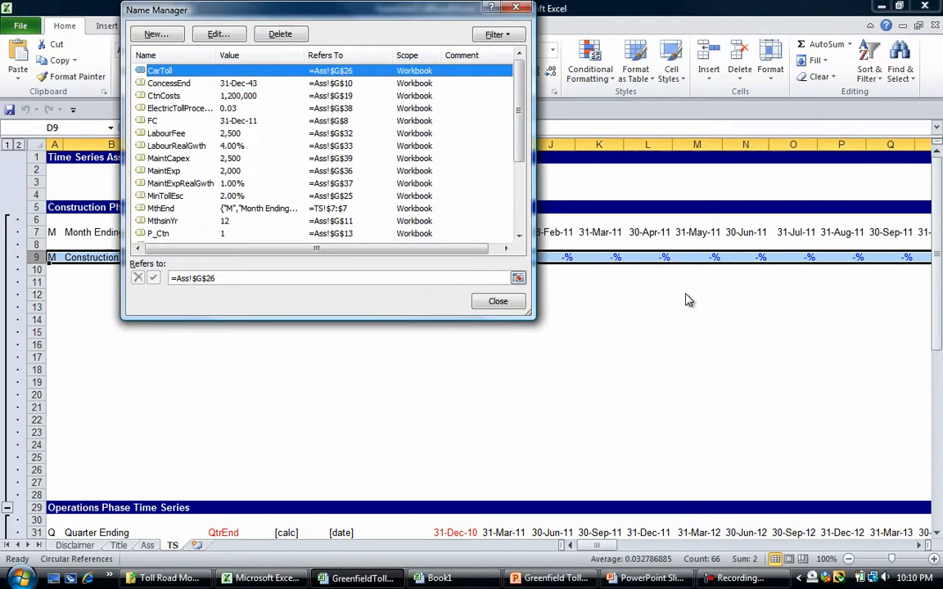
{"action": "left_click", "coordinate": [156, 33]}
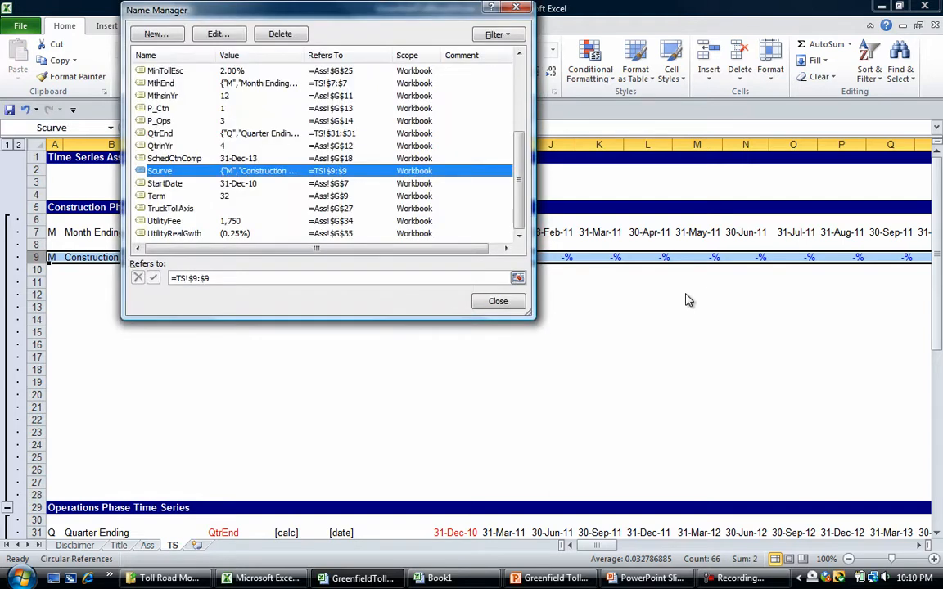
{"action": "left_click", "coordinate": [497, 302]}
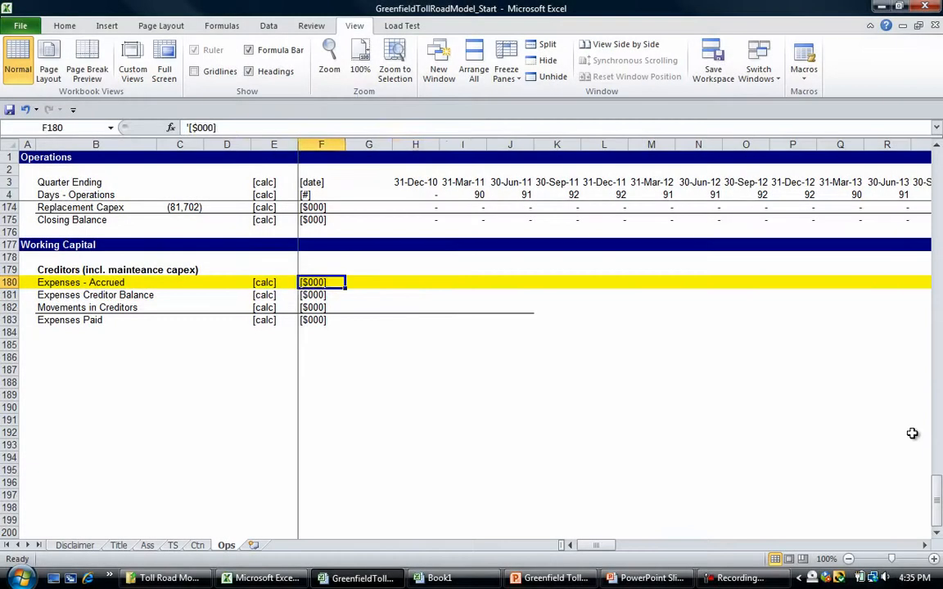
- Enter =Exp+MaintenanceCapex in H180 and total the row with SUM in C180
{"action": "type", "text": "=exp"}
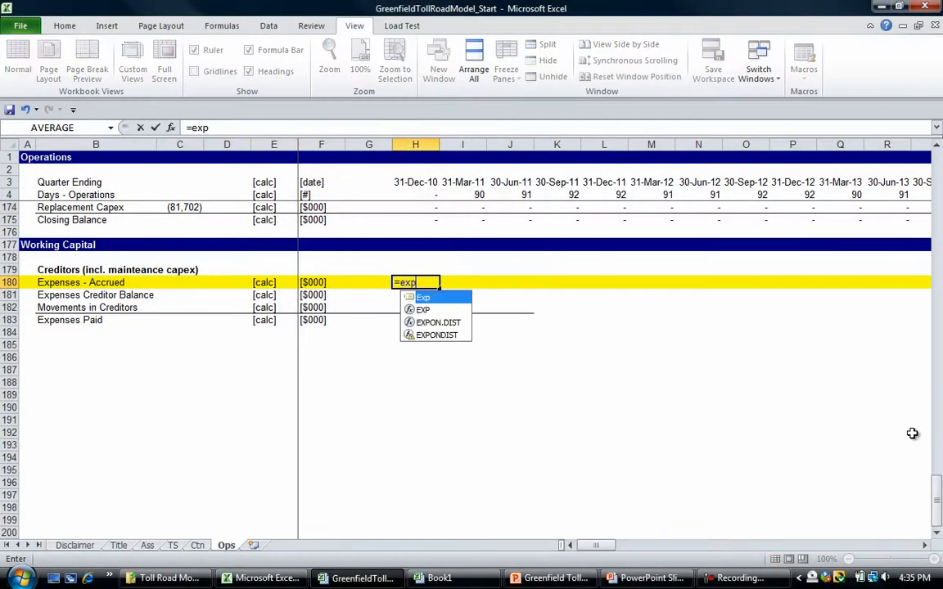
{"action": "type", "text": "+ma"}
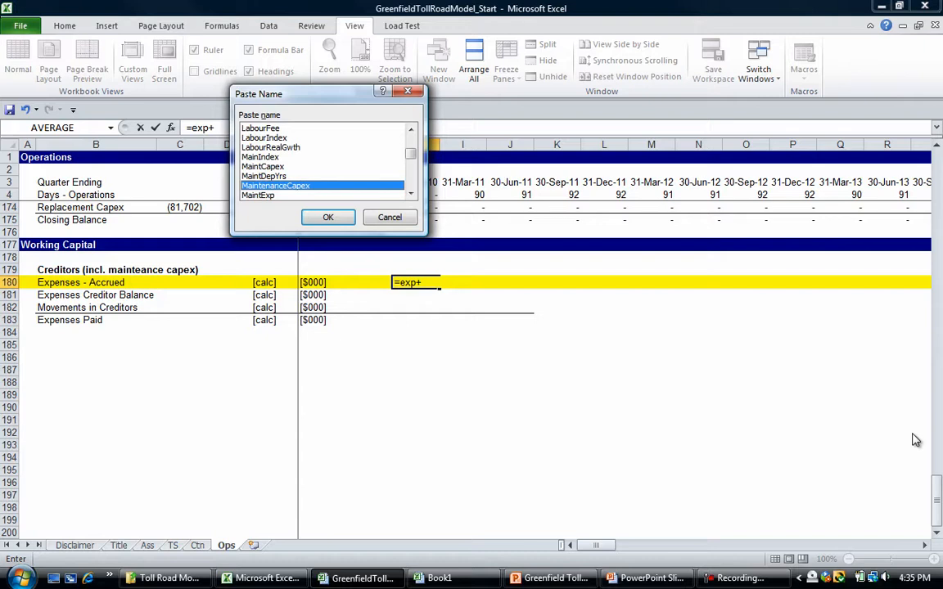
{"action": "left_click", "coordinate": [328, 217]}
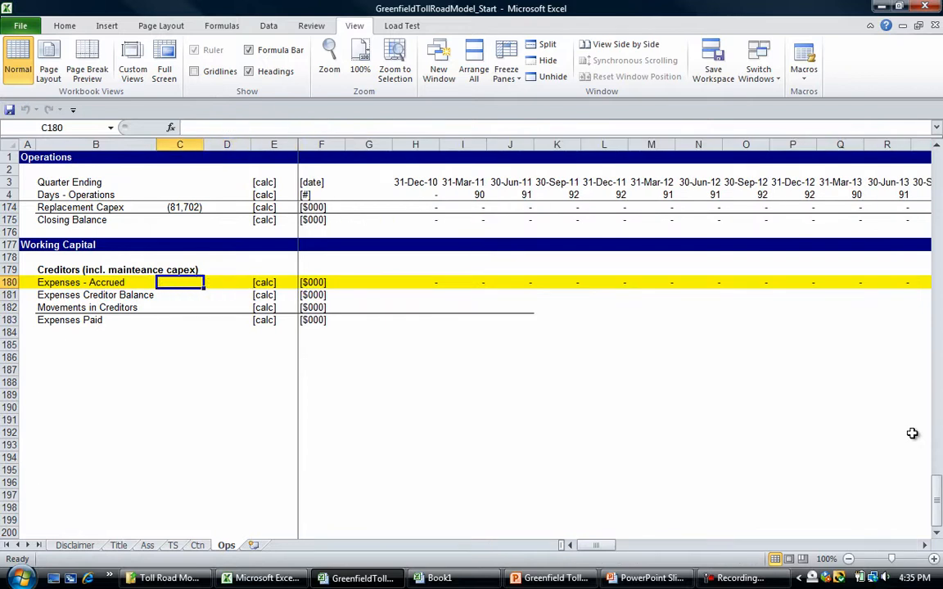
{"action": "type", "text": "=sum"}
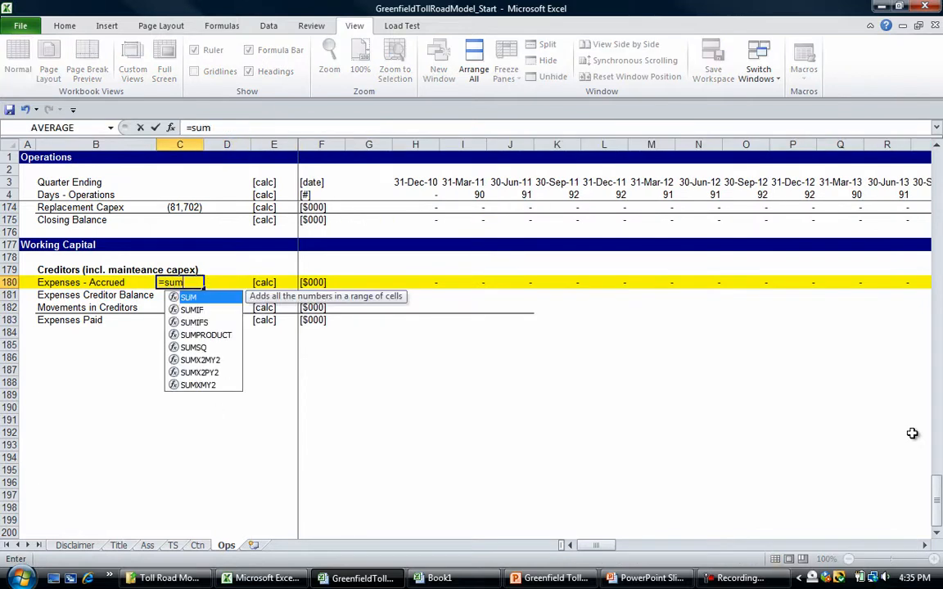
{"action": "left_click", "coordinate": [415, 282]}
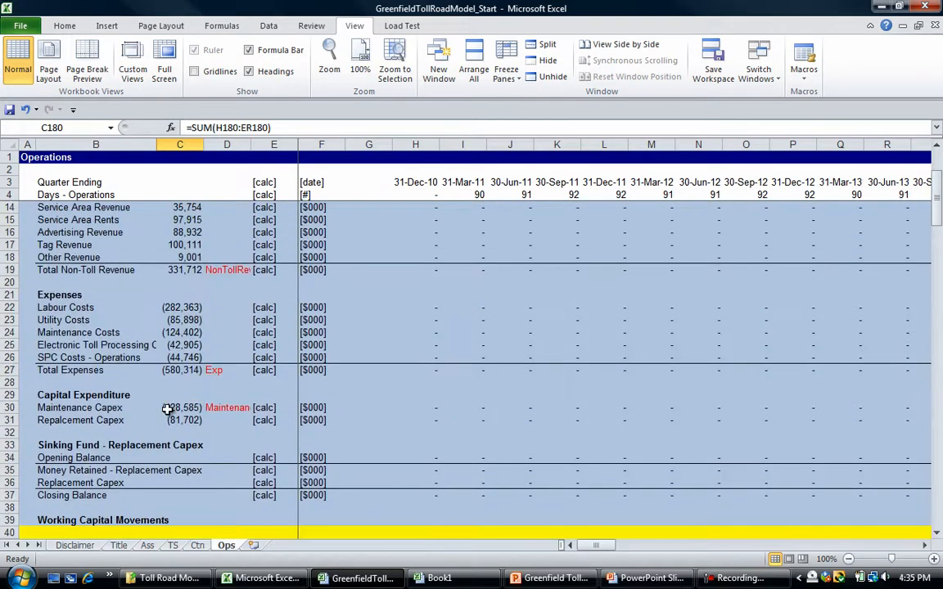
- Check the (708,899) total against Total Expenses and Maintenance Capex
{"action": "left_click", "coordinate": [179, 369]}
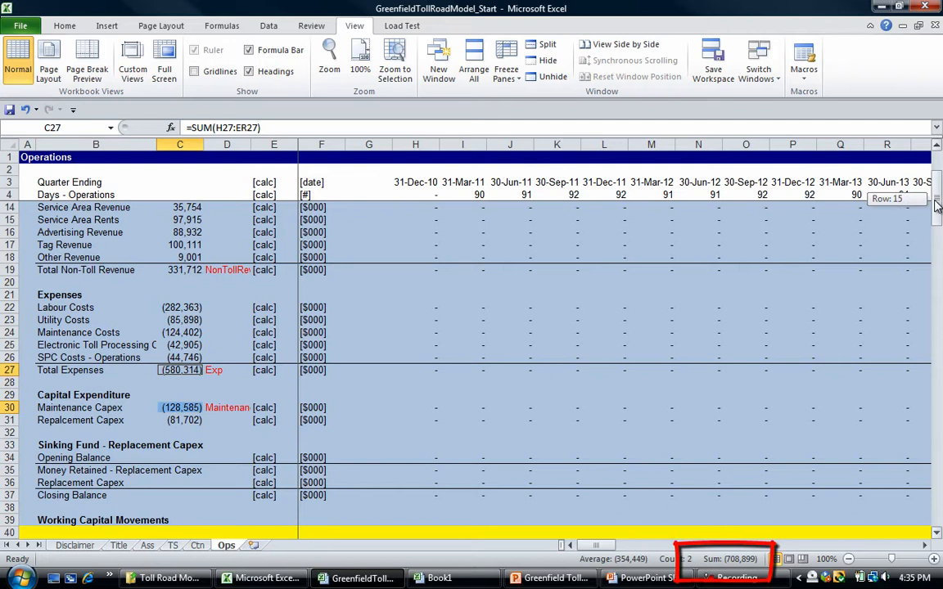
{"action": "scroll", "scroll_direction": "down", "scroll_amount": 3}
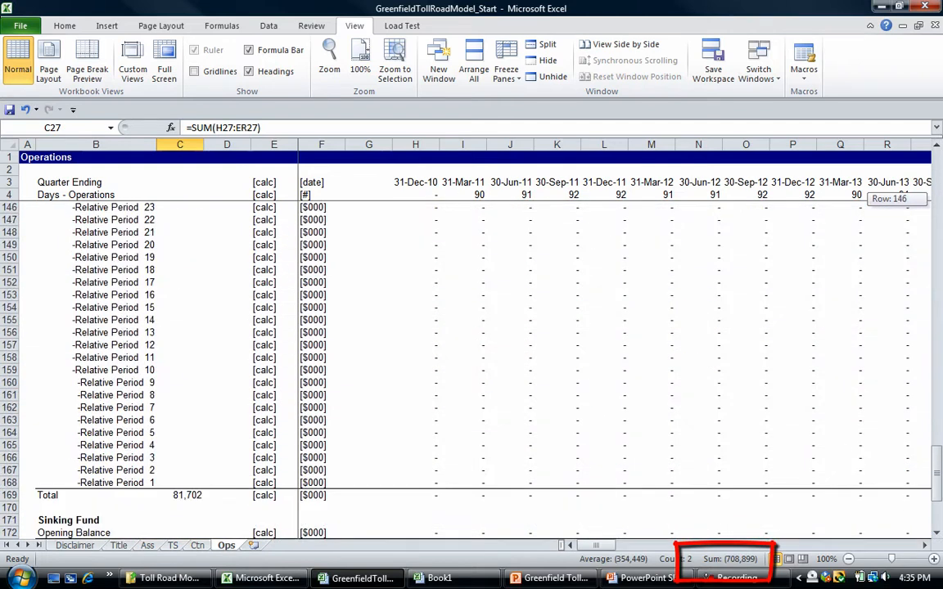
{"action": "scroll", "scroll_direction": "down", "scroll_amount": 3}
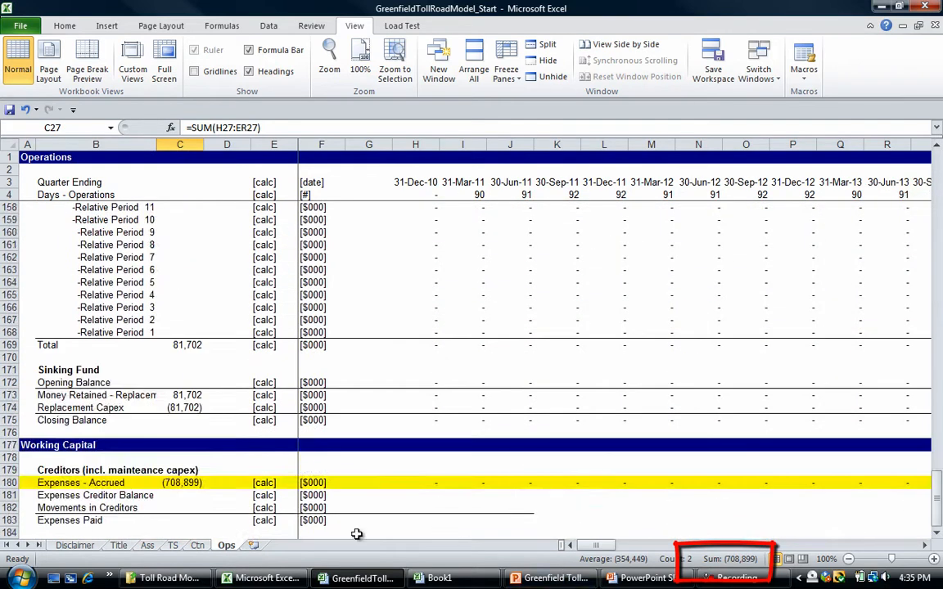
{"action": "left_click", "coordinate": [181, 507]}
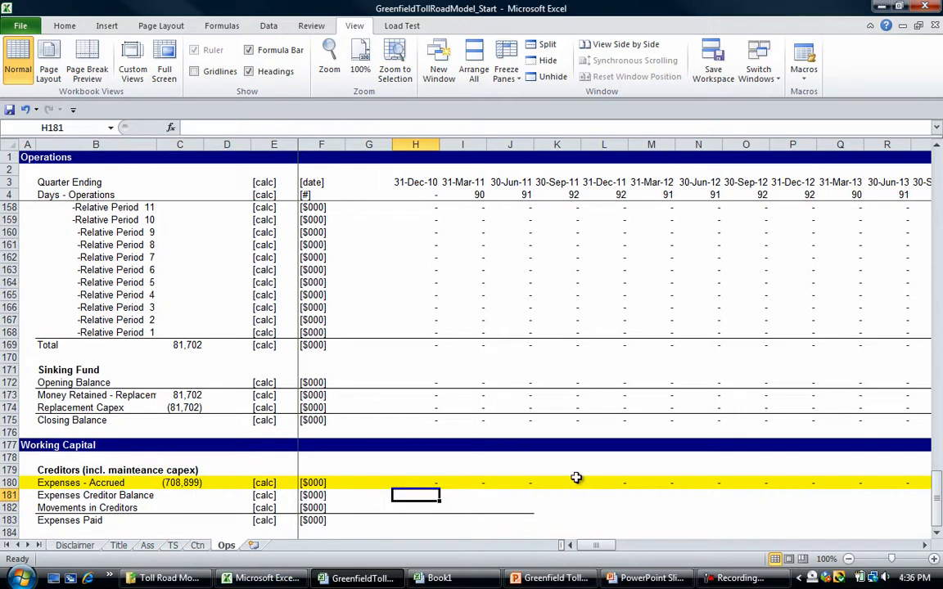
- Set the March 2014 Expenses Creditor Balance to =-U180*CreditorDays/U$4
{"action": "type", "text": "="}
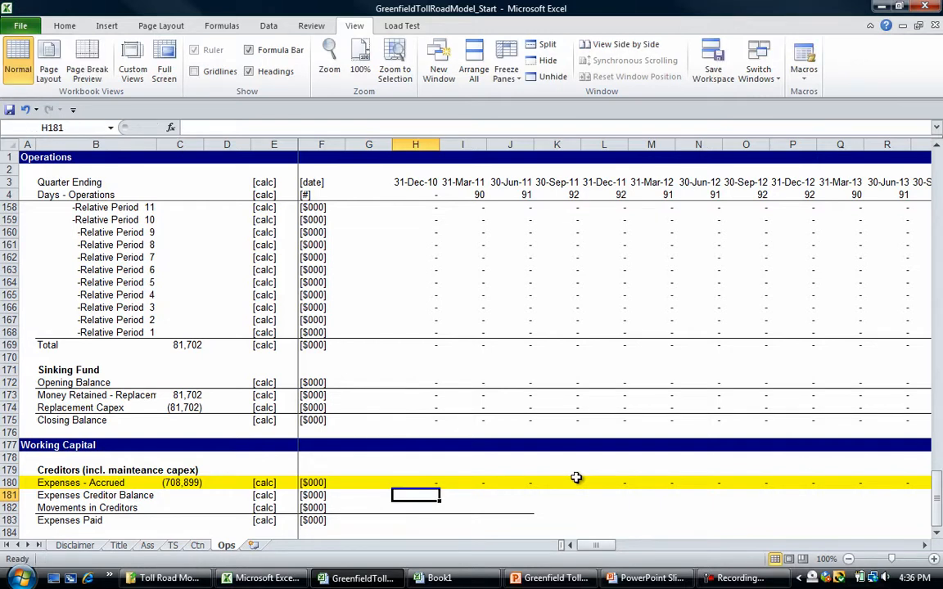
{"action": "scroll", "scroll_direction": "right", "scroll_amount": 3}
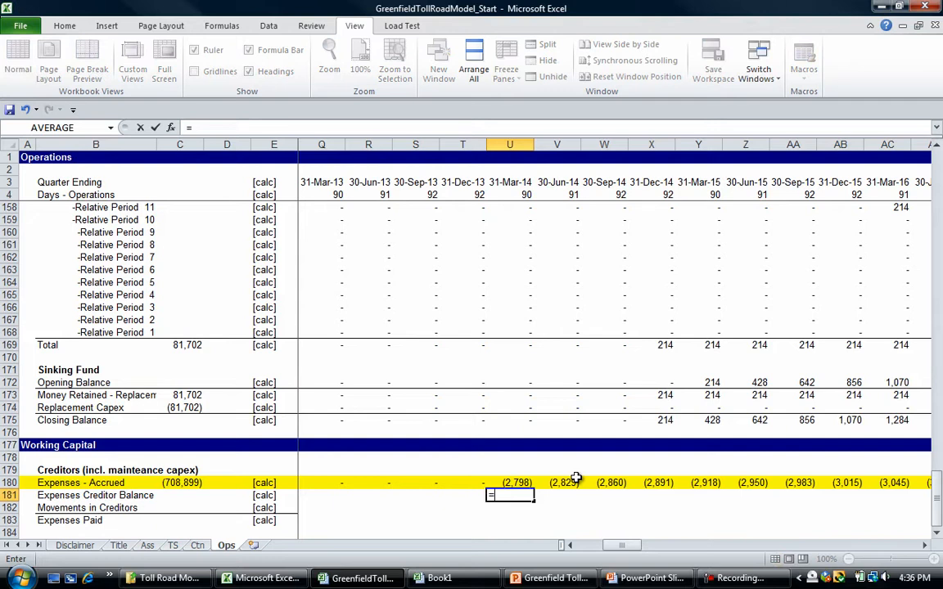
{"action": "type", "text": "-"}
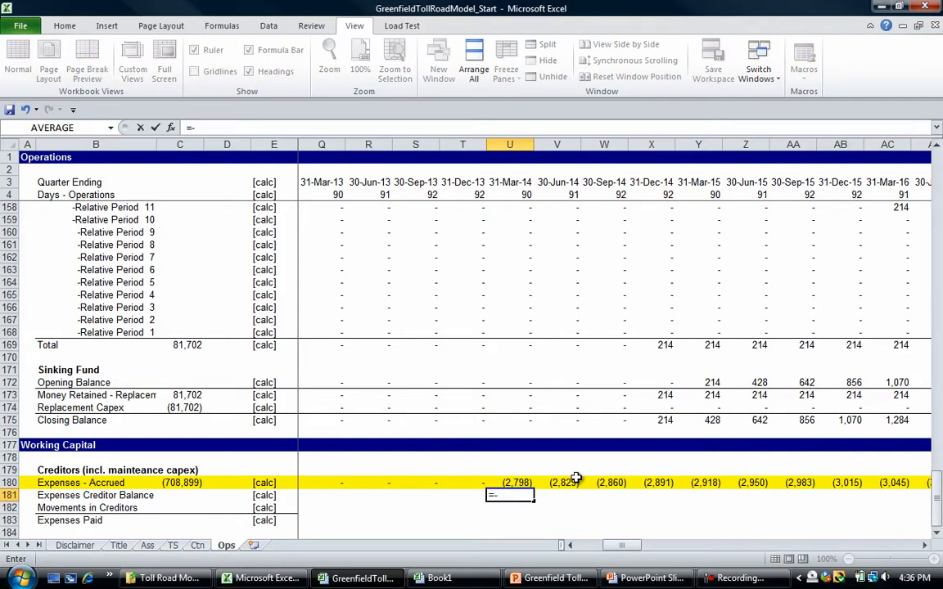
{"action": "left_click", "coordinate": [516, 482]}
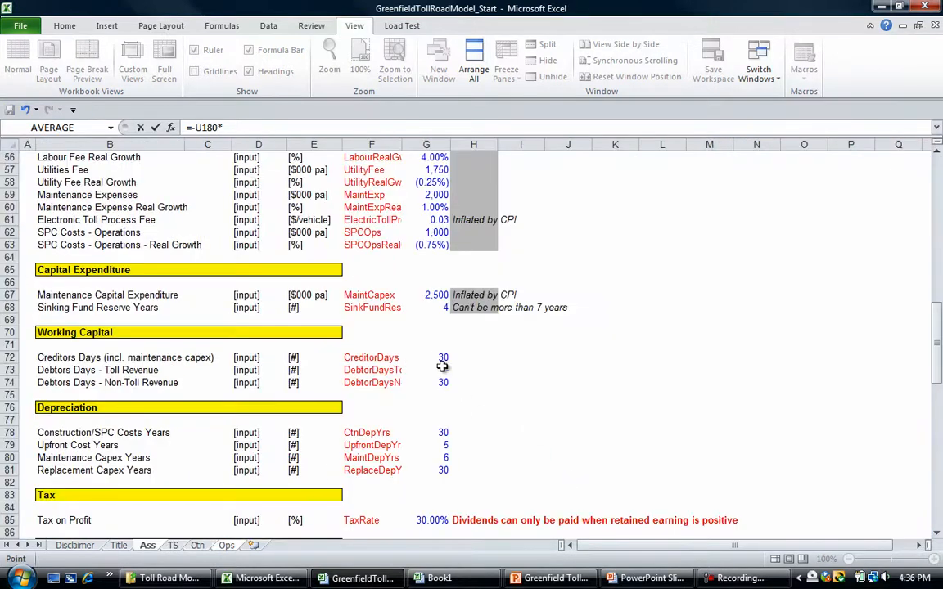
{"action": "left_click", "coordinate": [426, 358]}
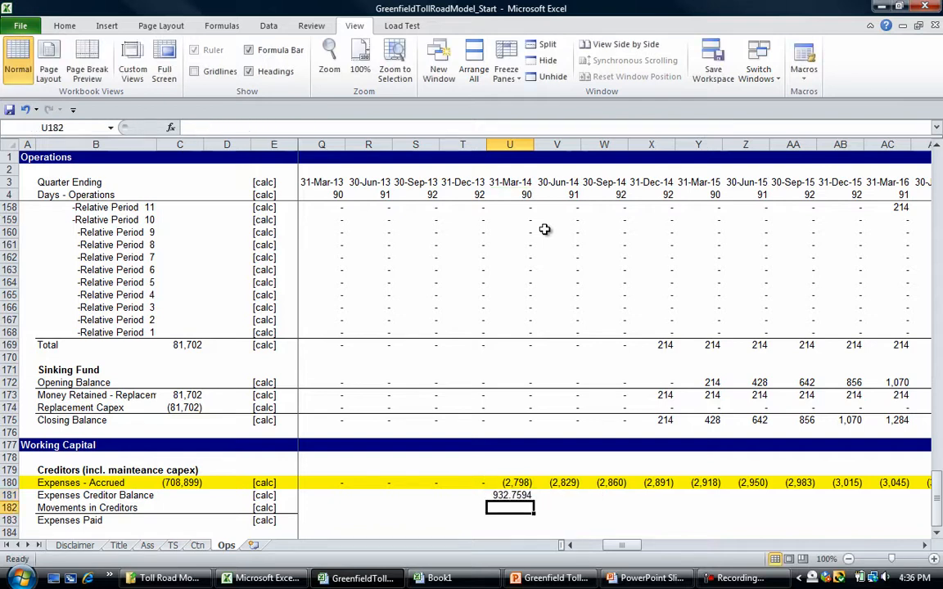
- Format the creditor balance and review the accrued expenses and maintenance capex references
{"action": "left_click", "coordinate": [509, 496]}
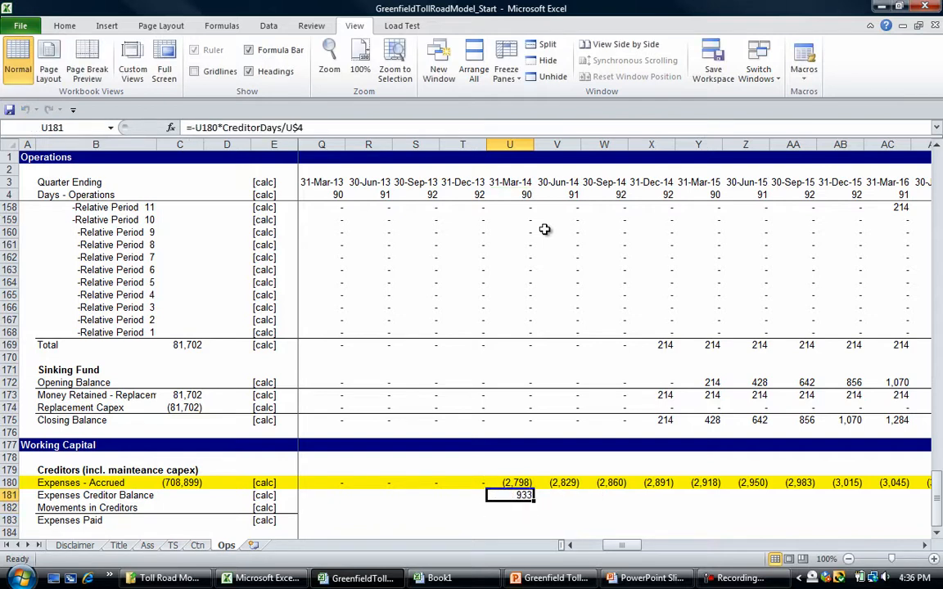
{"action": "left_click", "coordinate": [509, 482]}
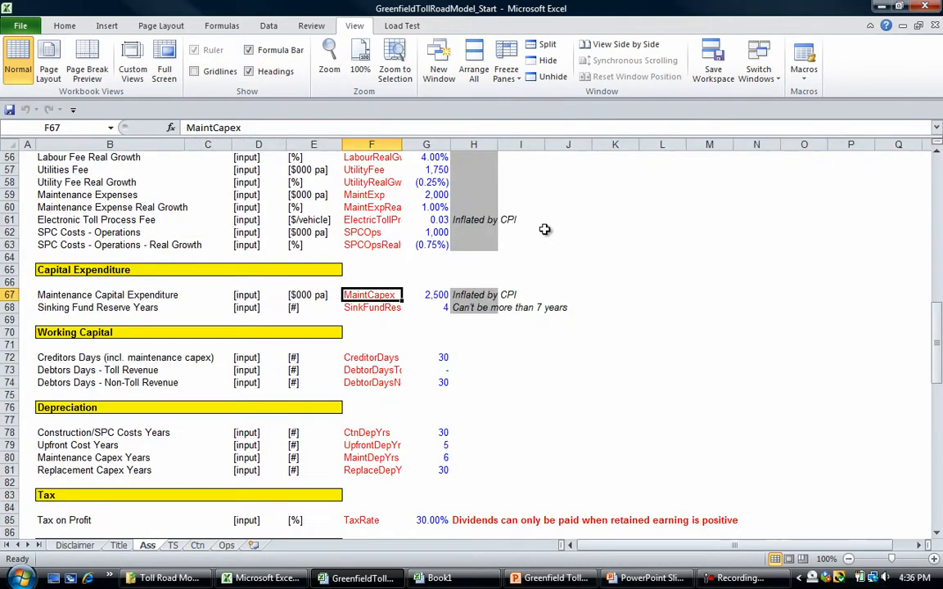
{"action": "left_click", "coordinate": [172, 545]}
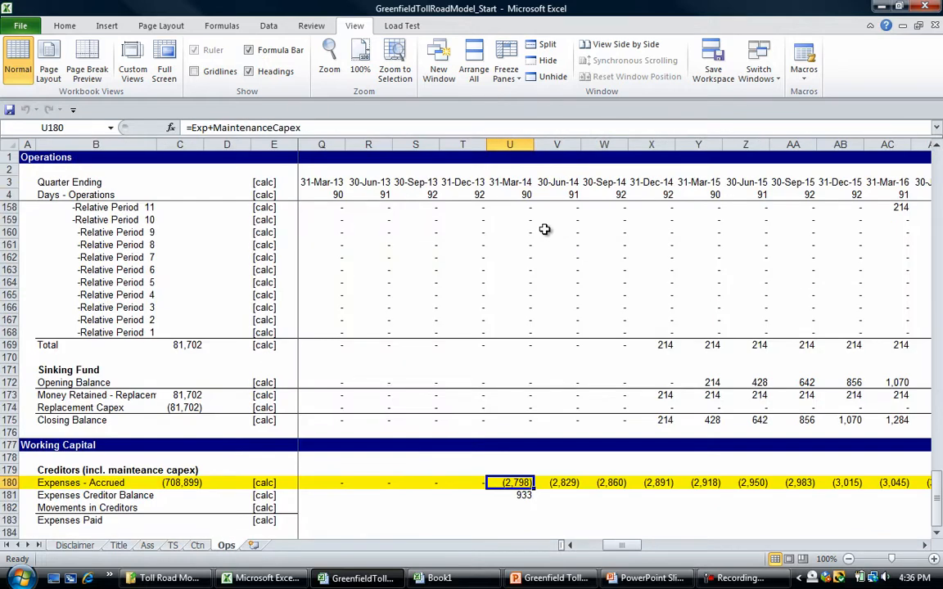
{"action": "left_click", "coordinate": [509, 496]}
{"action": "type", "text": "="}
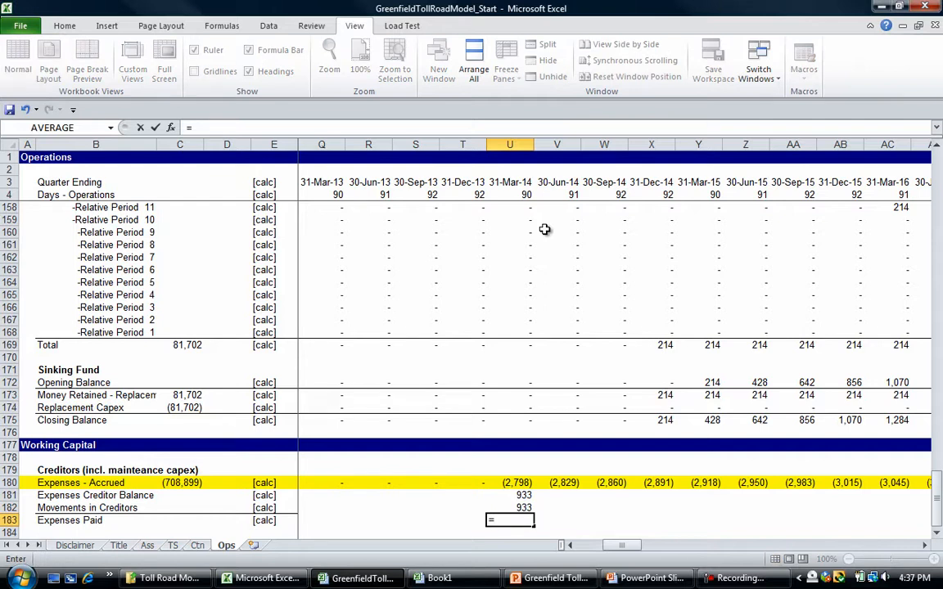
{"action": "type", "text": "sum("}
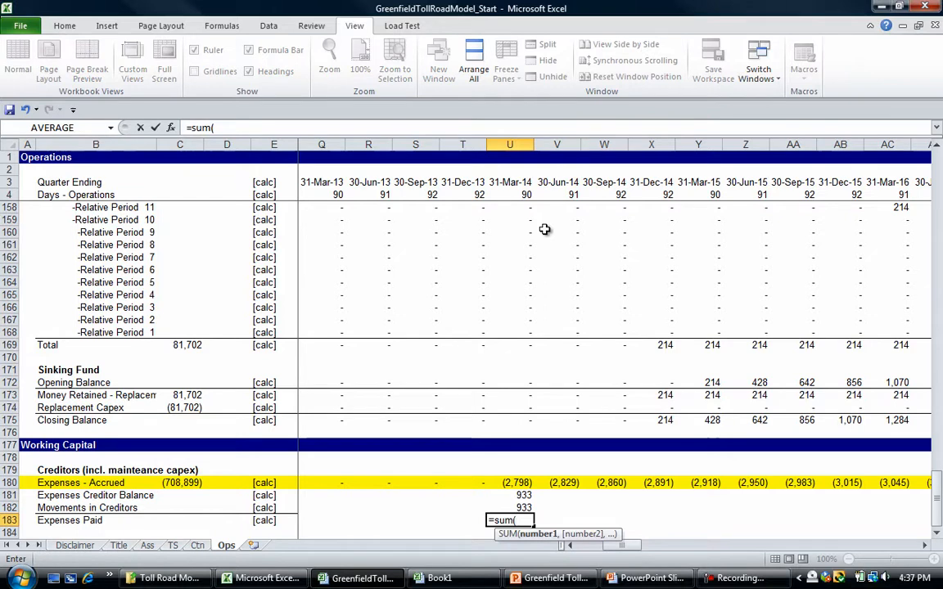
{"action": "left_click", "coordinate": [509, 482]}
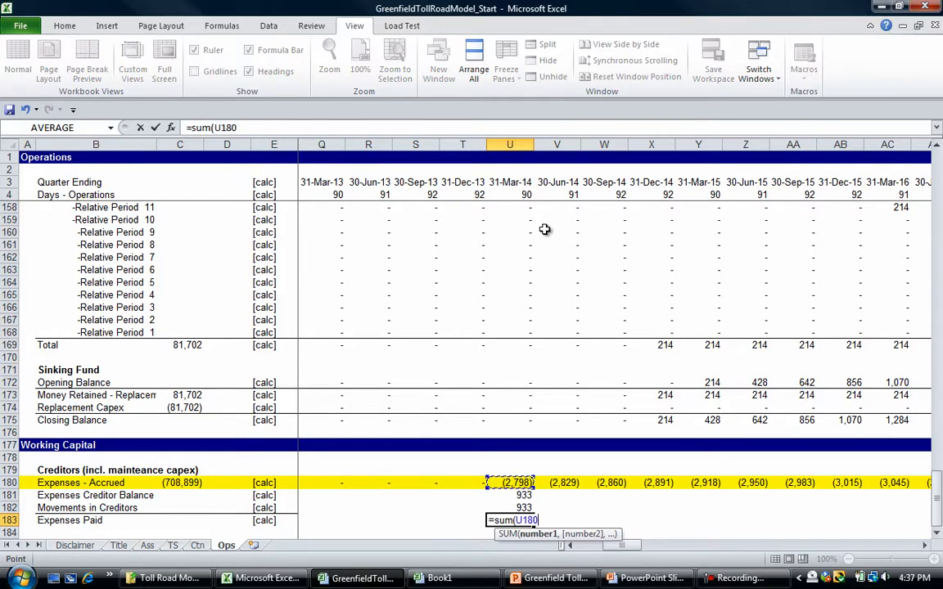
{"action": "type", "text": ","}
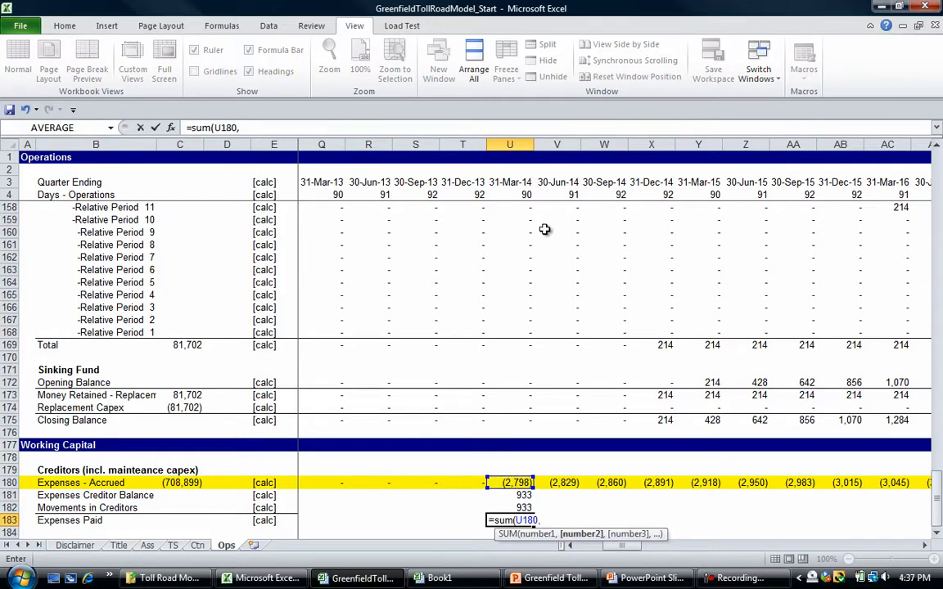
{"action": "left_click", "coordinate": [509, 508]}
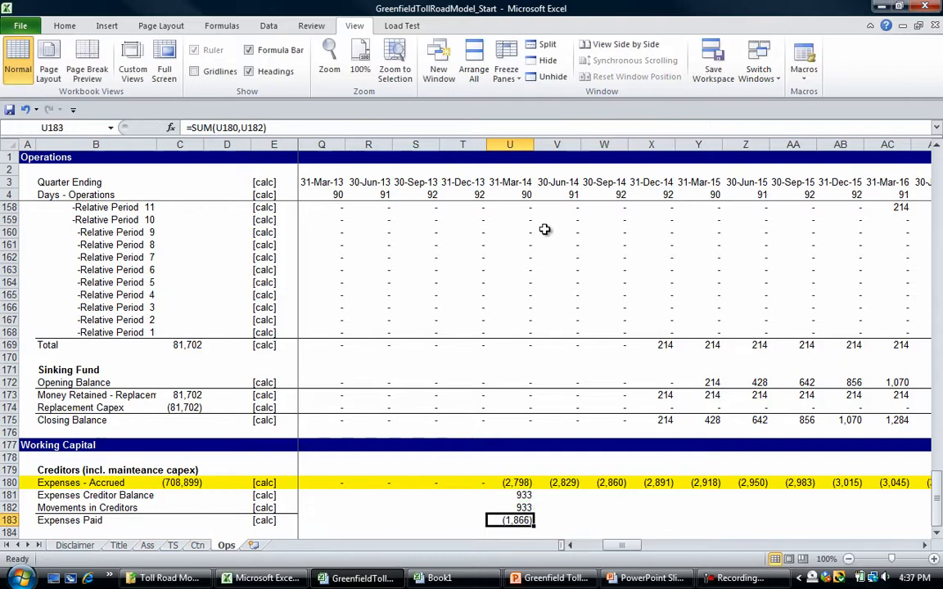
{"action": "left_click", "coordinate": [510, 507]}
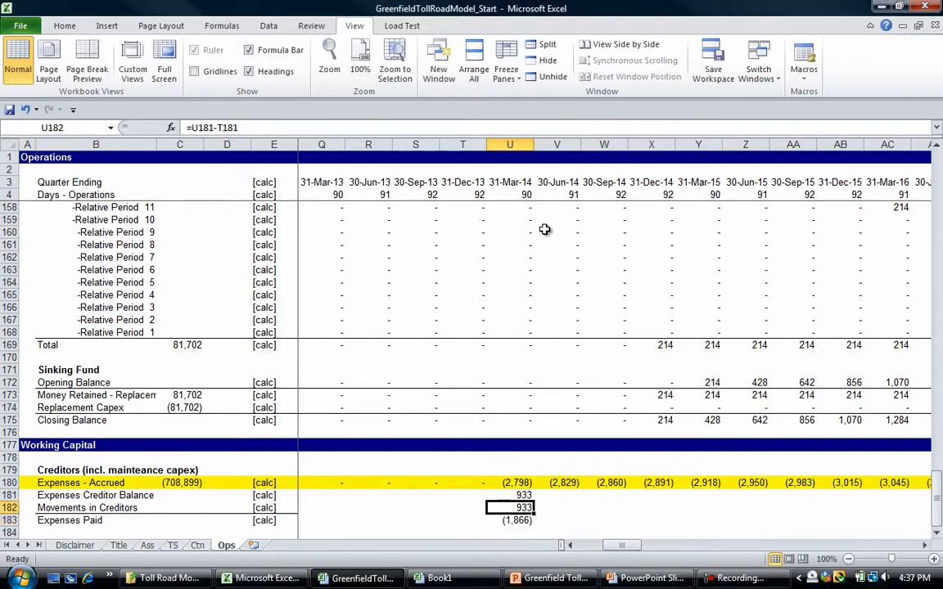
{"action": "left_click", "coordinate": [510, 495]}
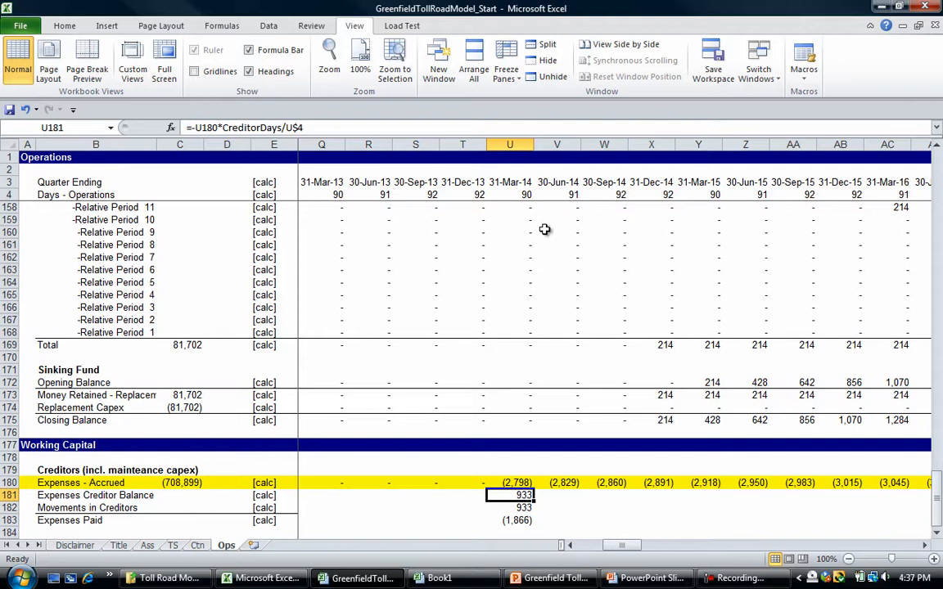
{"action": "left_click", "coordinate": [509, 482]}
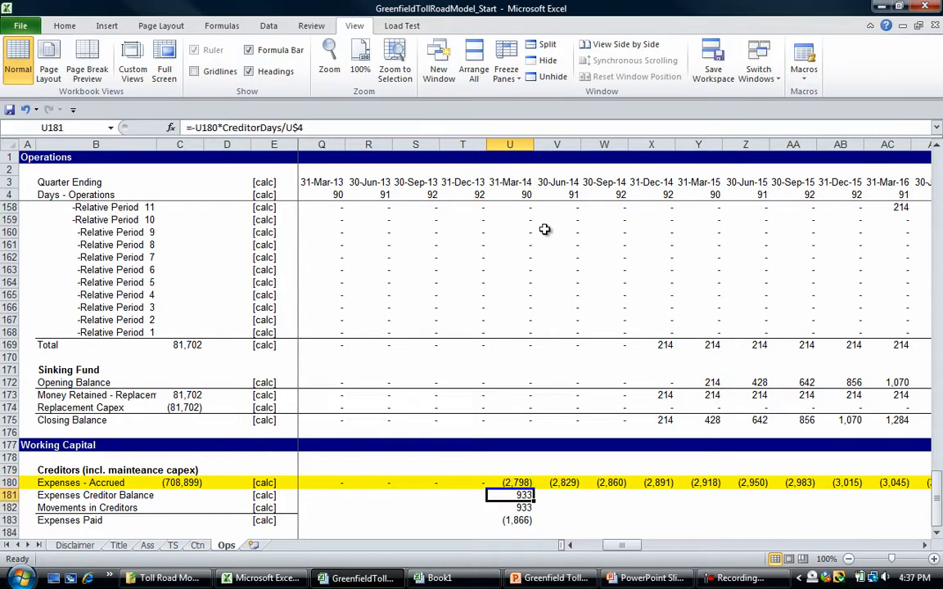
{"action": "left_click", "coordinate": [509, 520]}
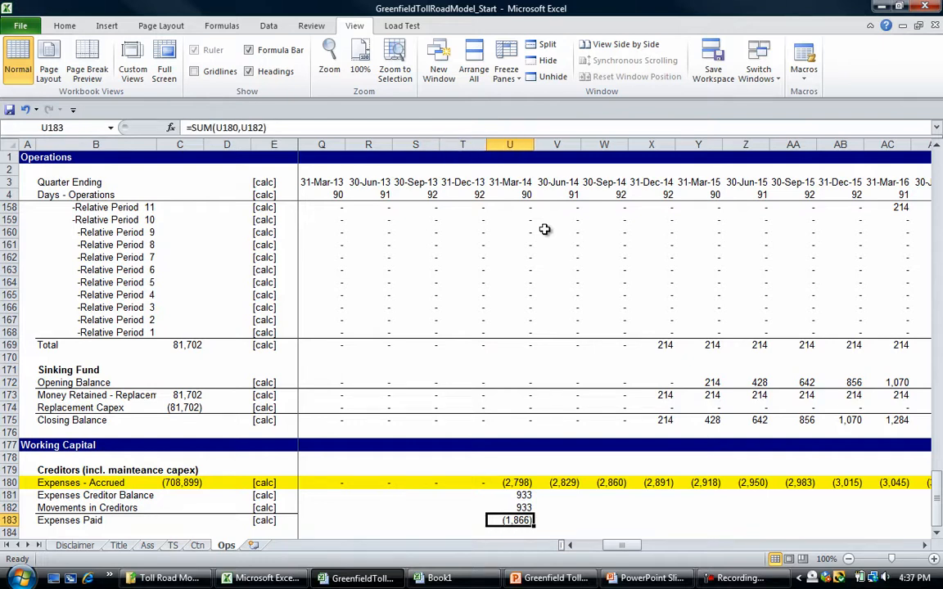
{"action": "left_click", "coordinate": [396, 546]}
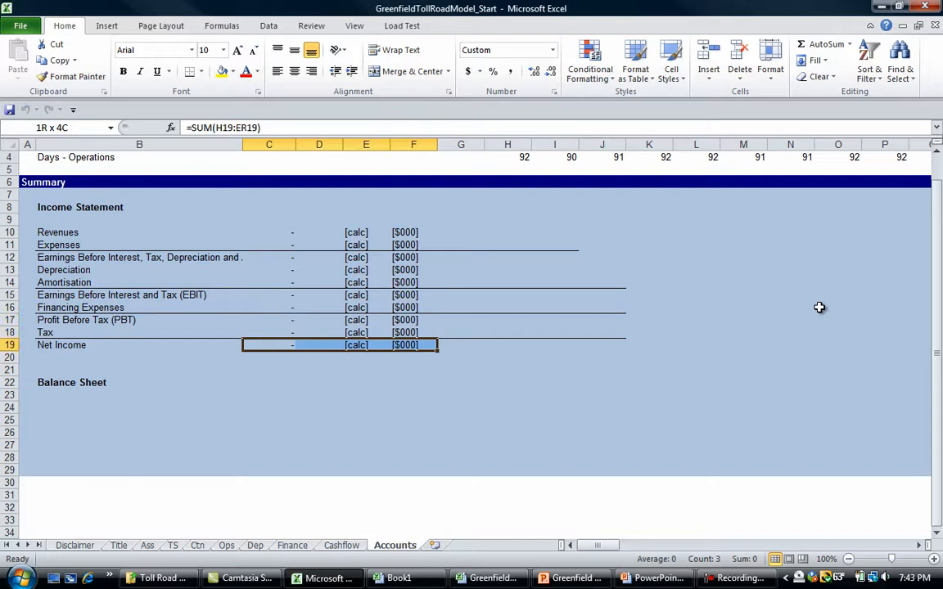
- Set Accounts H10 Revenues to =TollRev+NonTollRev from the Ops sheet totals
{"action": "left_click", "coordinate": [319, 295]}
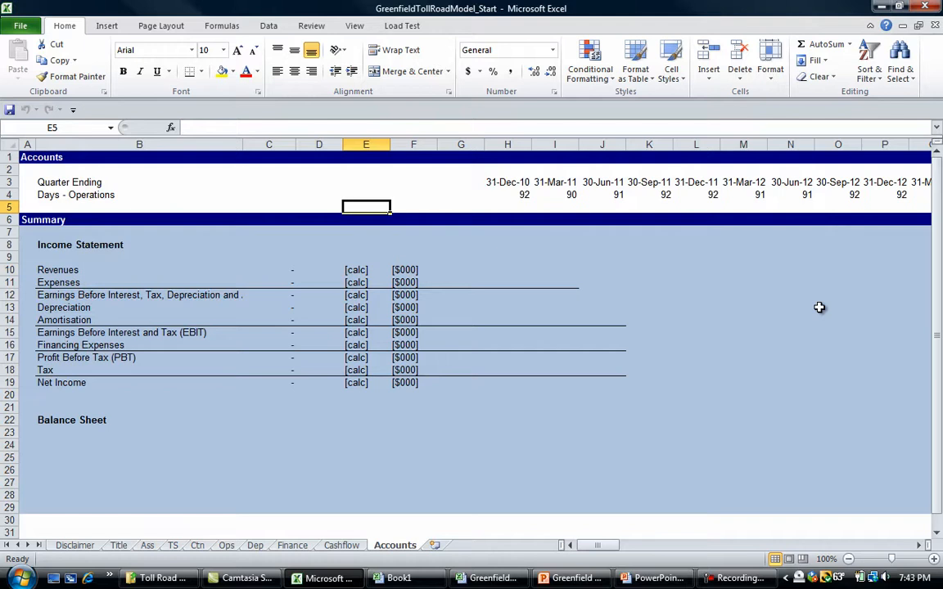
{"action": "left_click", "coordinate": [354, 25]}
{"action": "type", "text": "="}
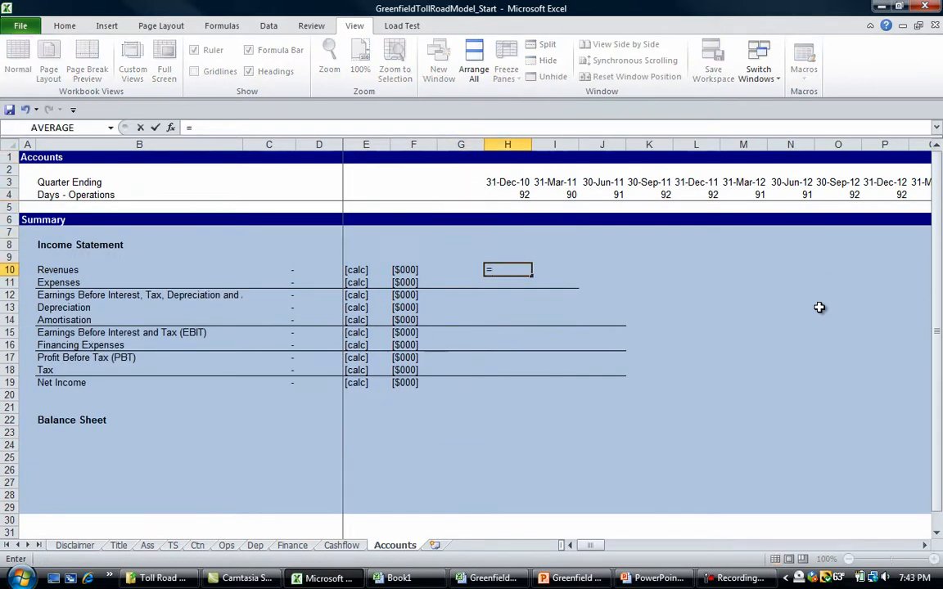
{"action": "left_click", "coordinate": [226, 545]}
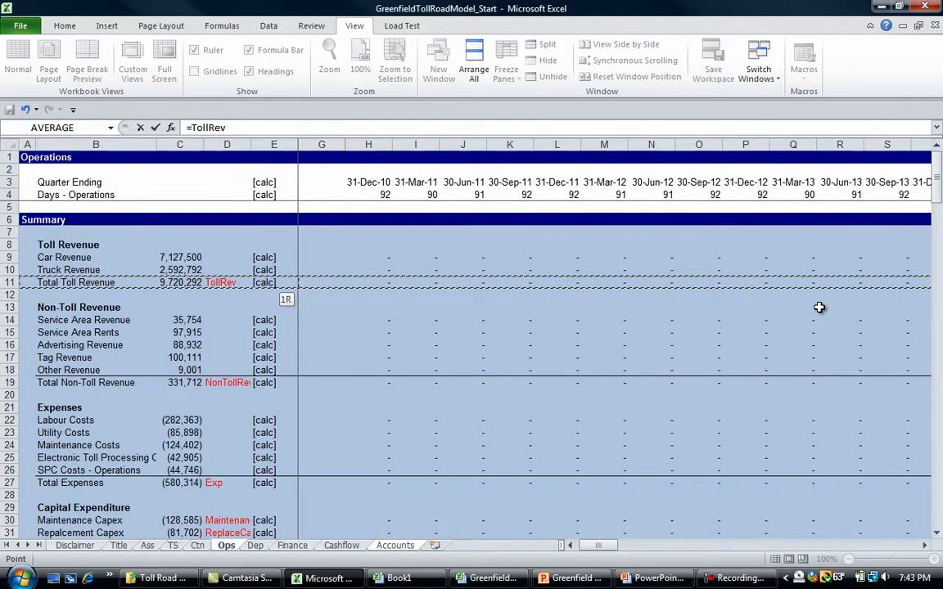
{"action": "type", "text": "+NonTollRev"}
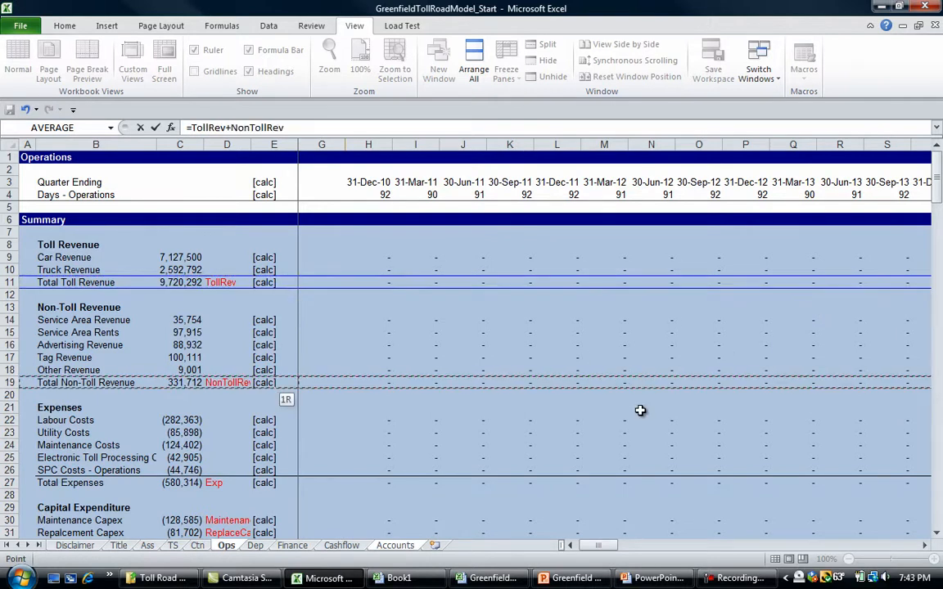
{"action": "left_click", "coordinate": [394, 545]}
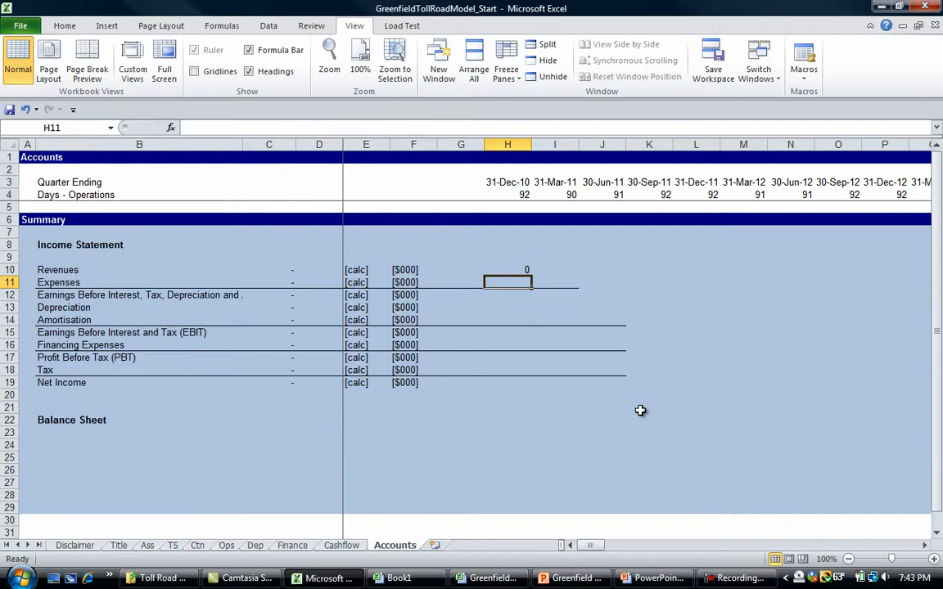
- Link H11 Expenses to Ops Total Expenses and fill Revenues and Expenses across all quarters
{"action": "type", "text": "="}
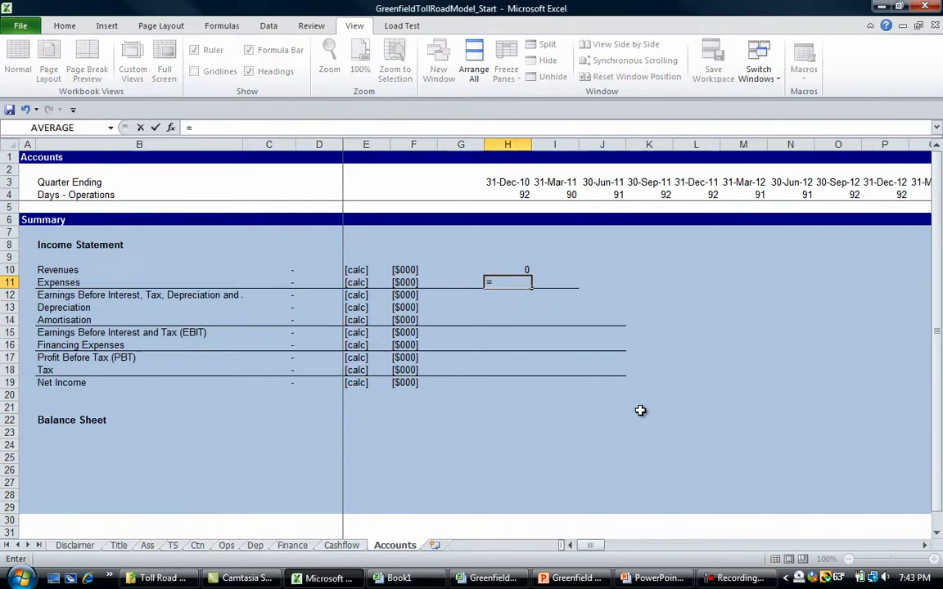
{"action": "left_click", "coordinate": [226, 546]}
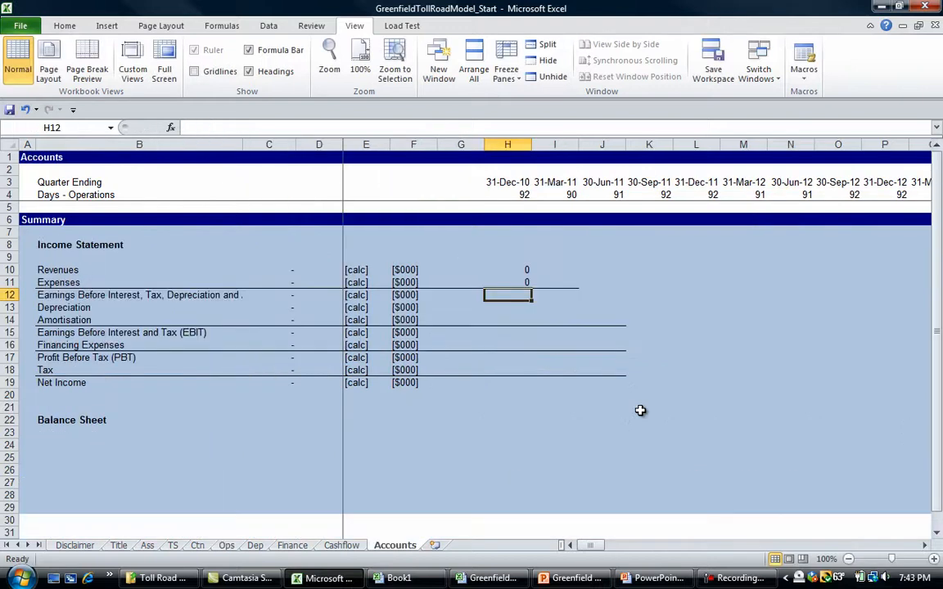
{"action": "left_click_drag", "start_coordinate": [507, 269], "coordinate": [790, 282]}
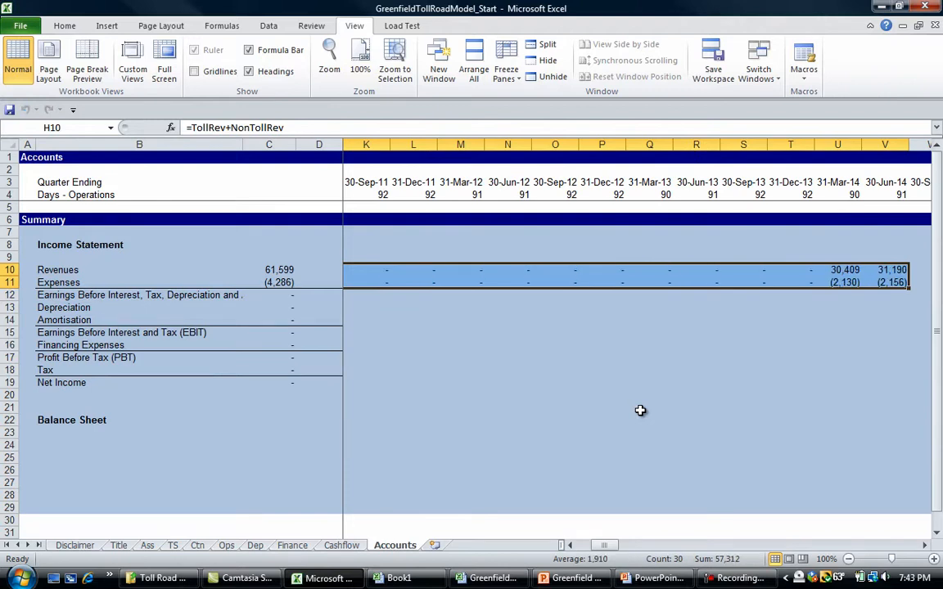
- Check pre-operation quarter results and the totals column, then move to the Depreciation sheet
{"action": "left_click", "coordinate": [790, 269]}
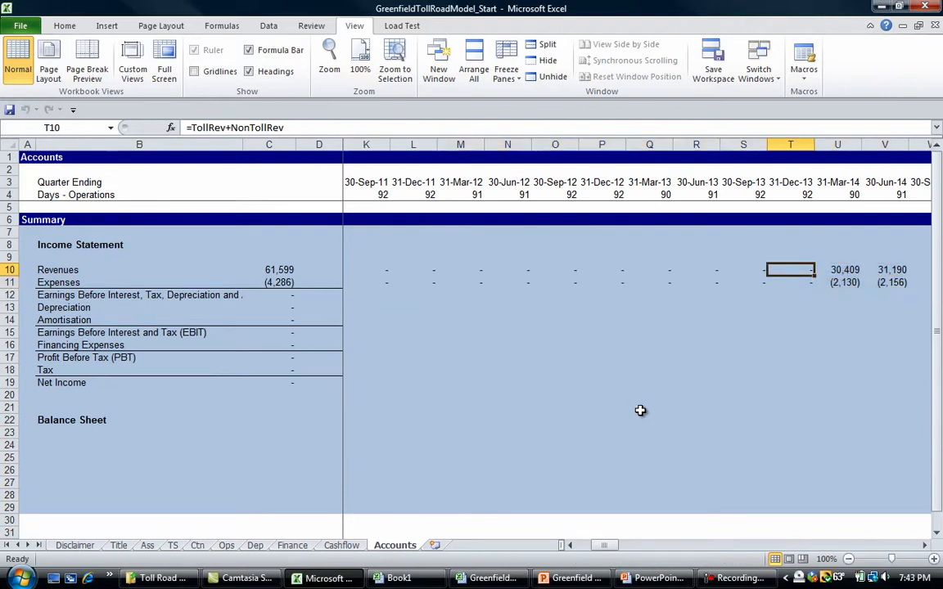
{"action": "left_click", "coordinate": [838, 270]}
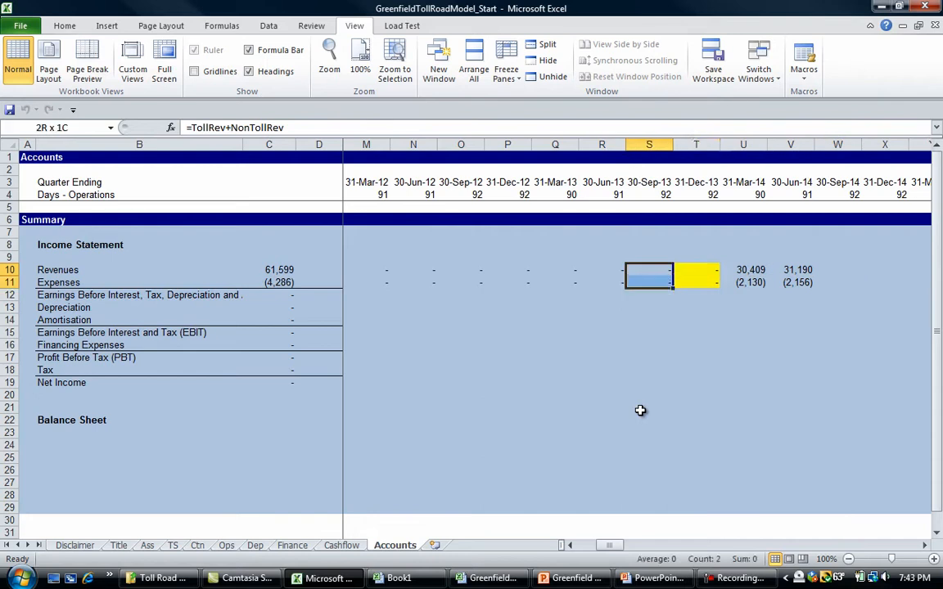
{"action": "left_click", "coordinate": [602, 269]}
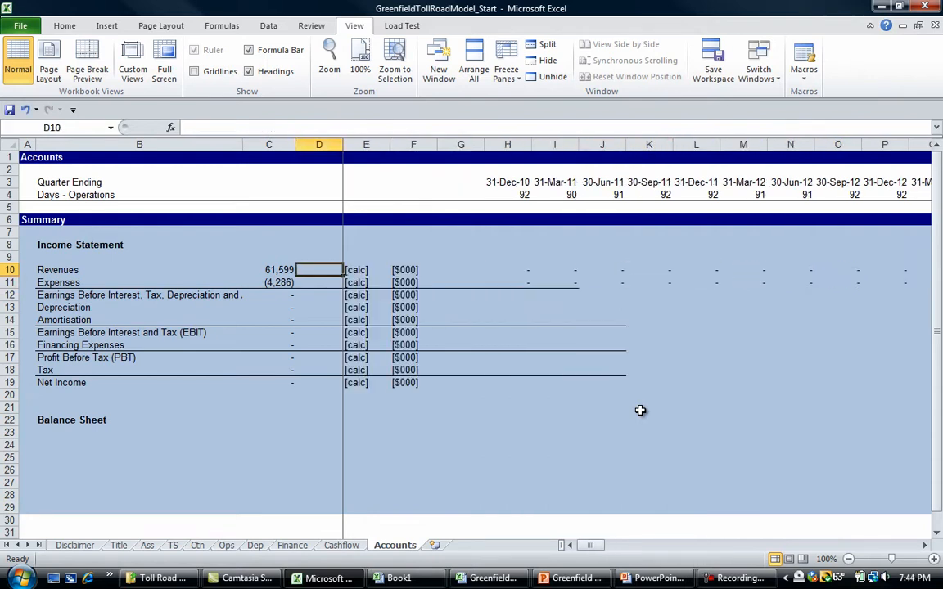
{"action": "left_click", "coordinate": [555, 283]}
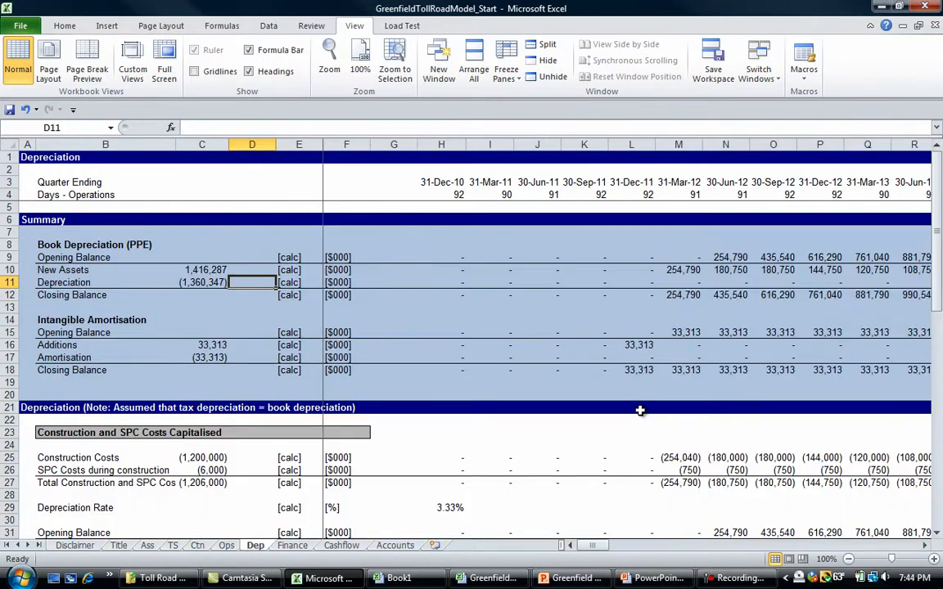
- Name the Dep sheet rows 'Dep' and 'Amort' and confirm them in Name Manager
{"action": "type", "text": "Dep"}
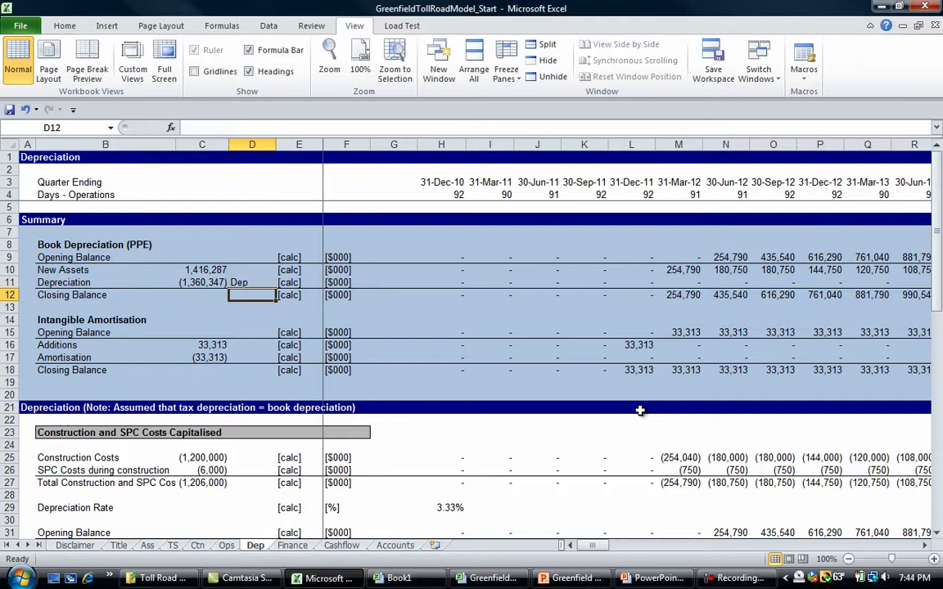
{"action": "type", "text": "Amort"}
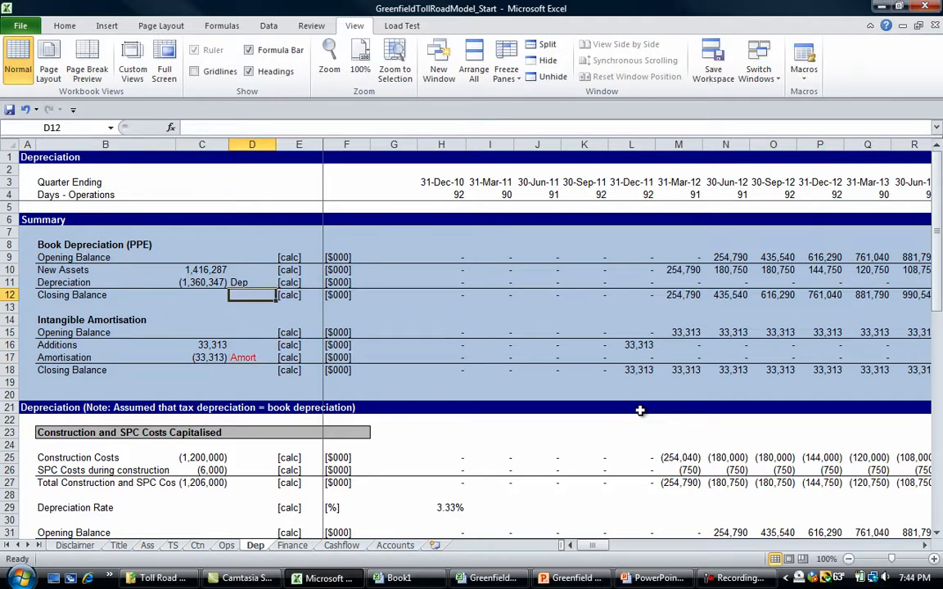
{"action": "left_click", "coordinate": [252, 282]}
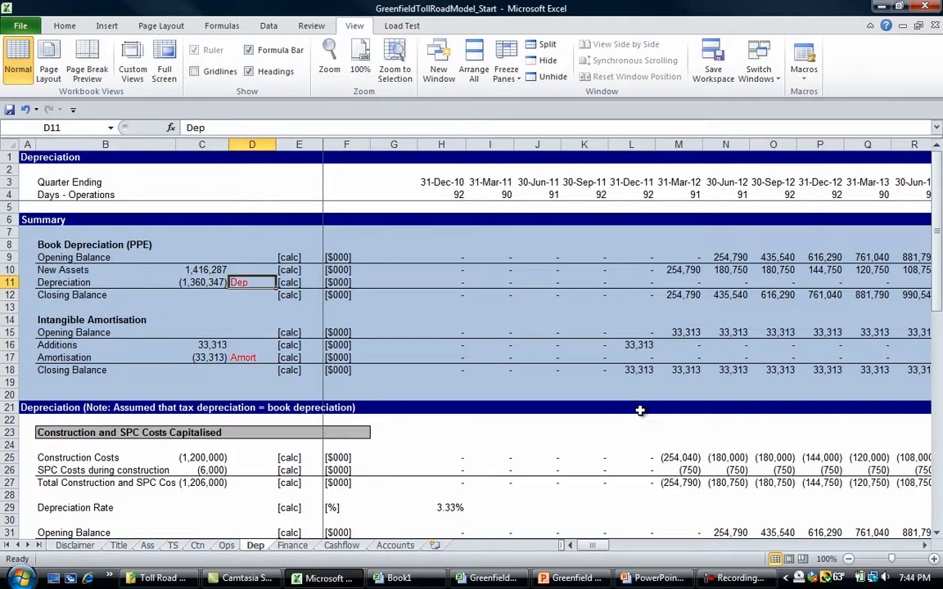
{"action": "key", "text": "ctrl+f3"}
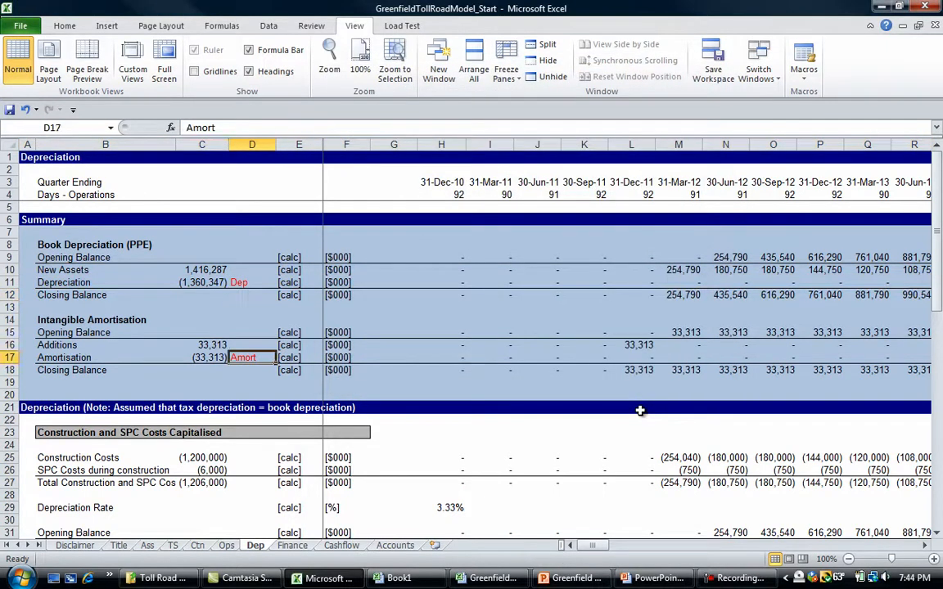
{"action": "key", "text": "ctrl+F3"}
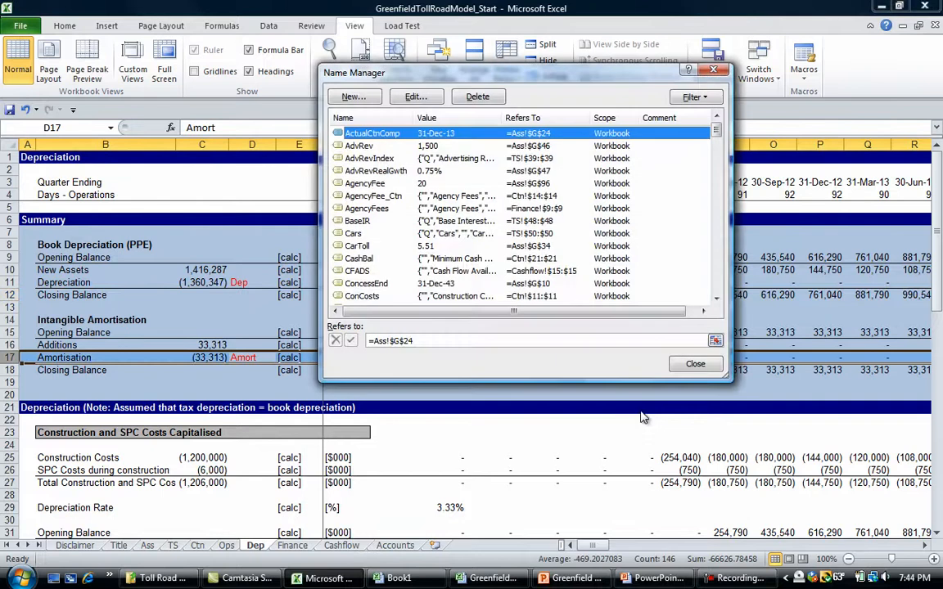
{"action": "left_click", "coordinate": [695, 363]}
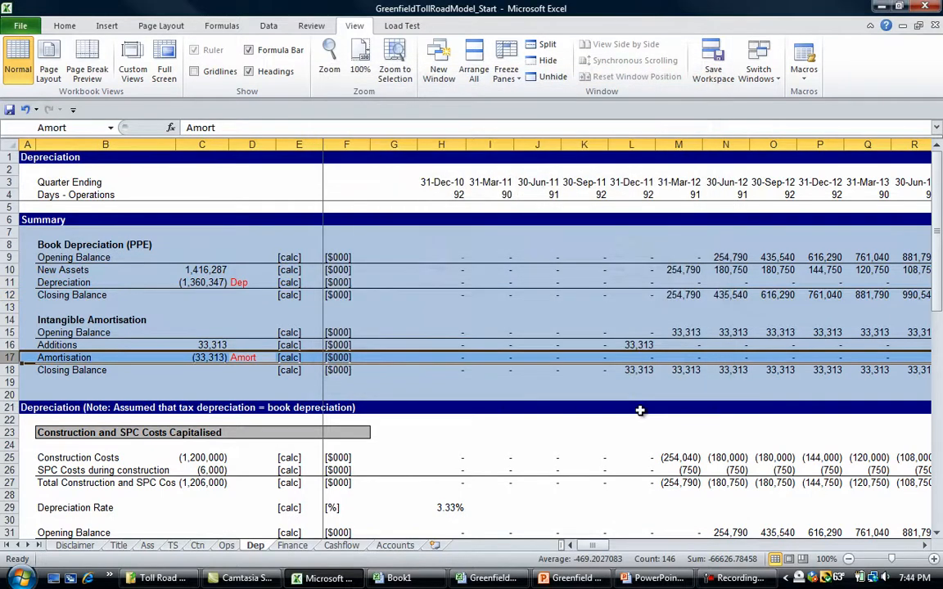
- Enter =Dep and =Amort in the Accounts Depreciation and Amortisation rows
{"action": "left_click", "coordinate": [395, 545]}
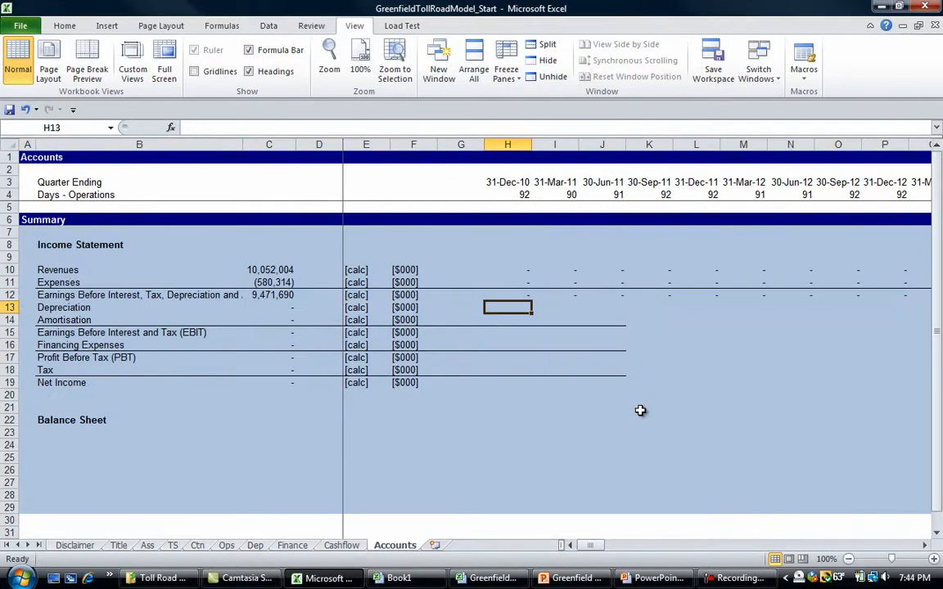
{"action": "type", "text": "=dep"}
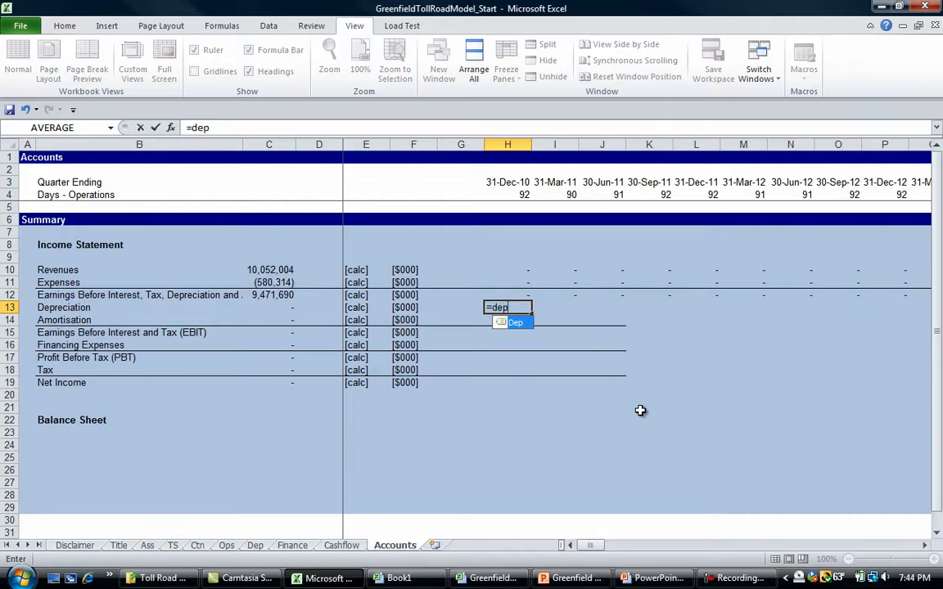
{"action": "key", "text": "Enter"}
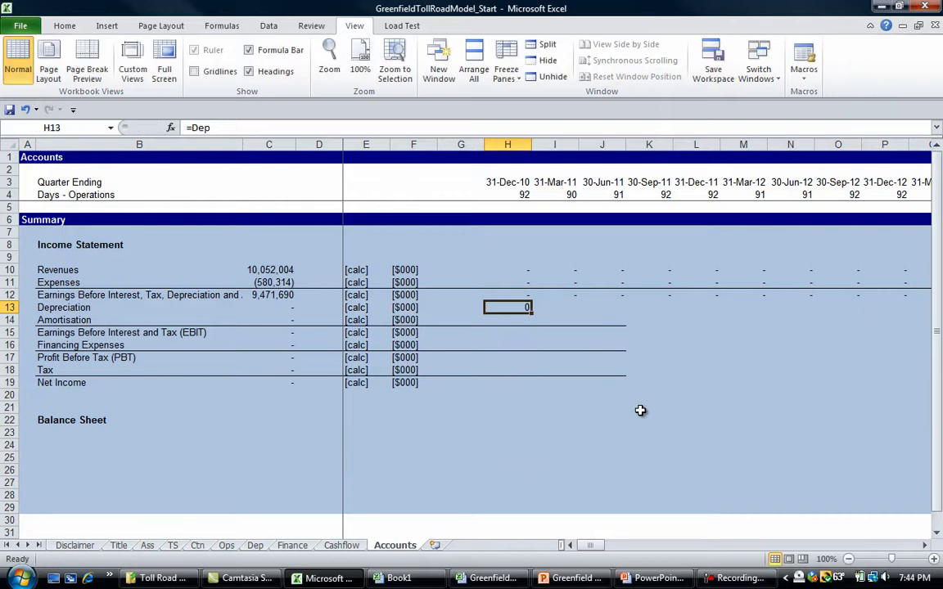
{"action": "type", "text": "=amor"}
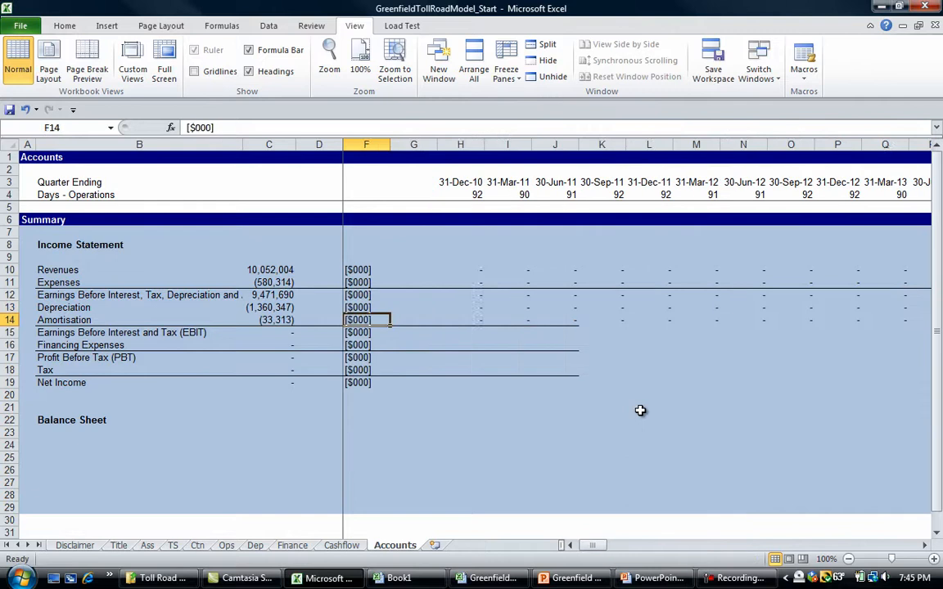
- Glance at Cashflow and Finance sheets, then enter EBIT as =SUM(H12:H14) on Accounts
{"action": "left_click", "coordinate": [342, 545]}
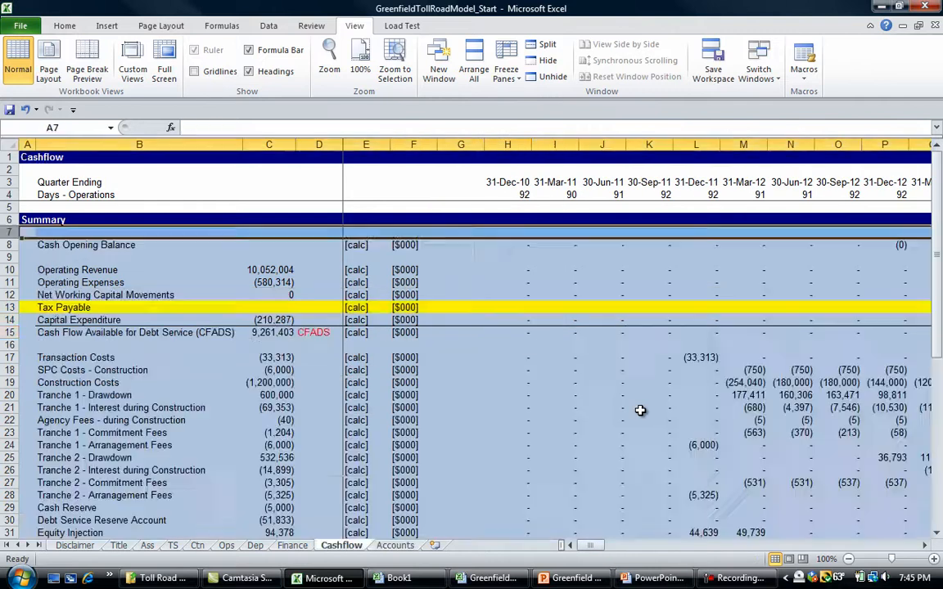
{"action": "left_click", "coordinate": [292, 545]}
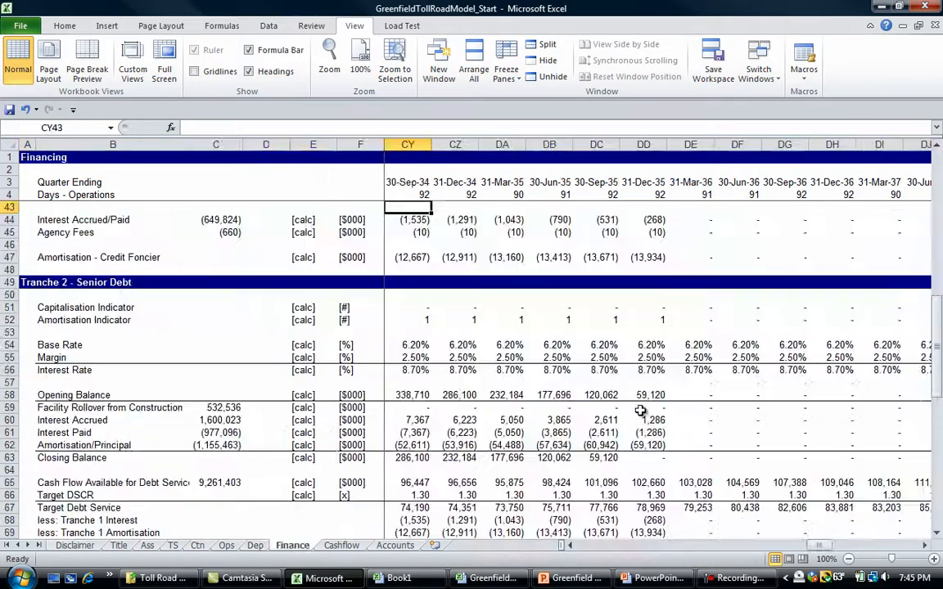
{"action": "left_click", "coordinate": [341, 545]}
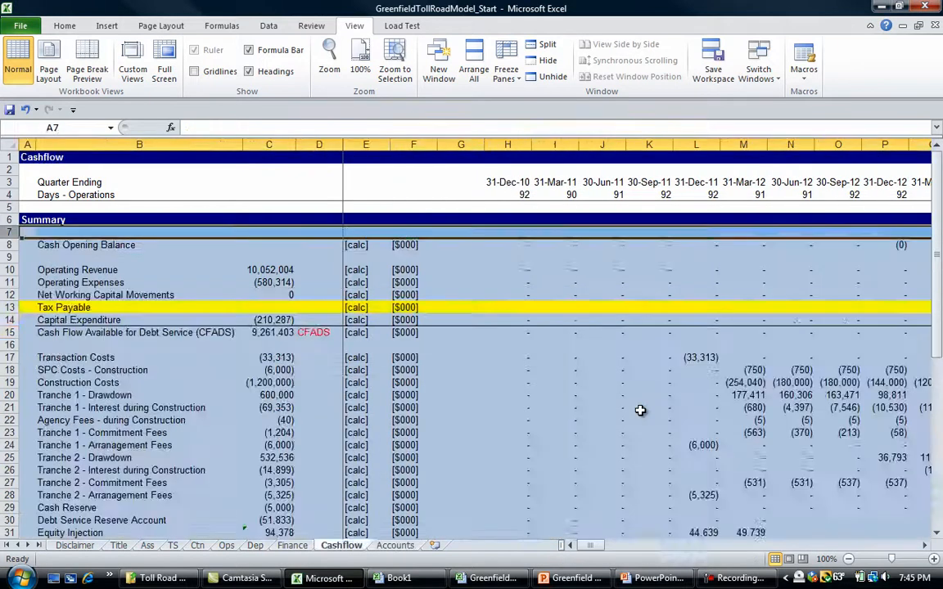
{"action": "left_click", "coordinate": [395, 545]}
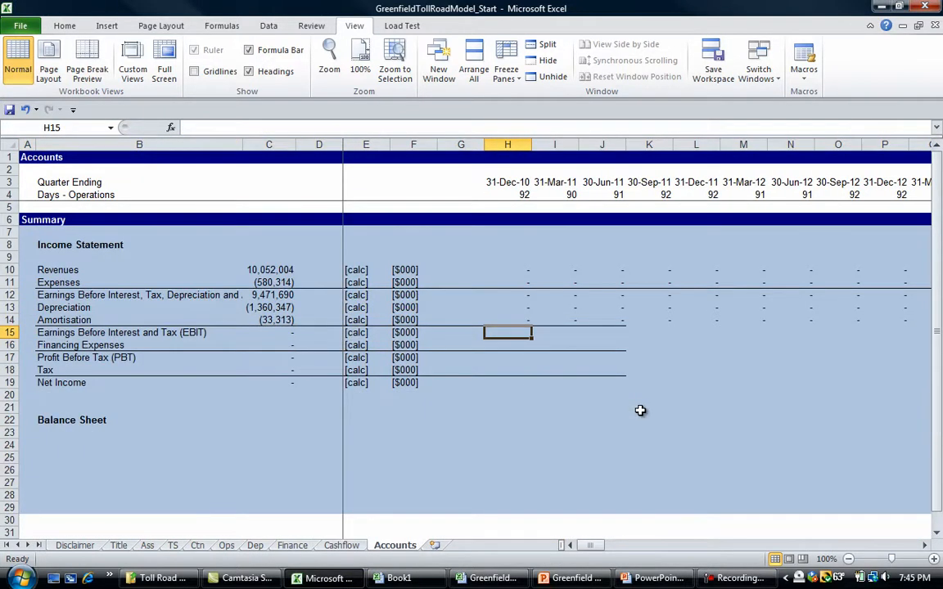
{"action": "type", "text": "=SUM(H12:H14)"}
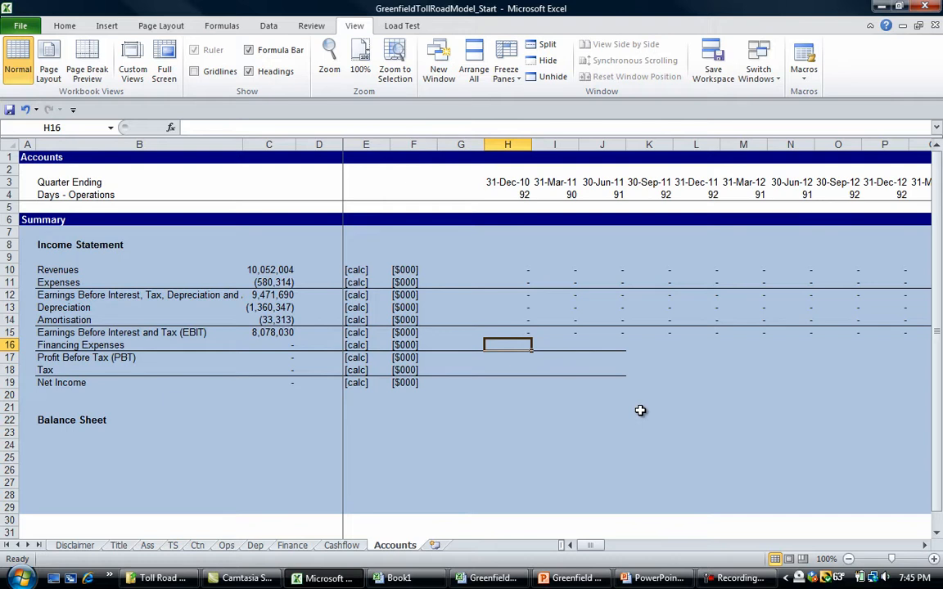
- Review Finance totals for Tranche 1 interest, agency fees, Tranche 2 accrual, then select Accounts H16
{"action": "left_click", "coordinate": [292, 545]}
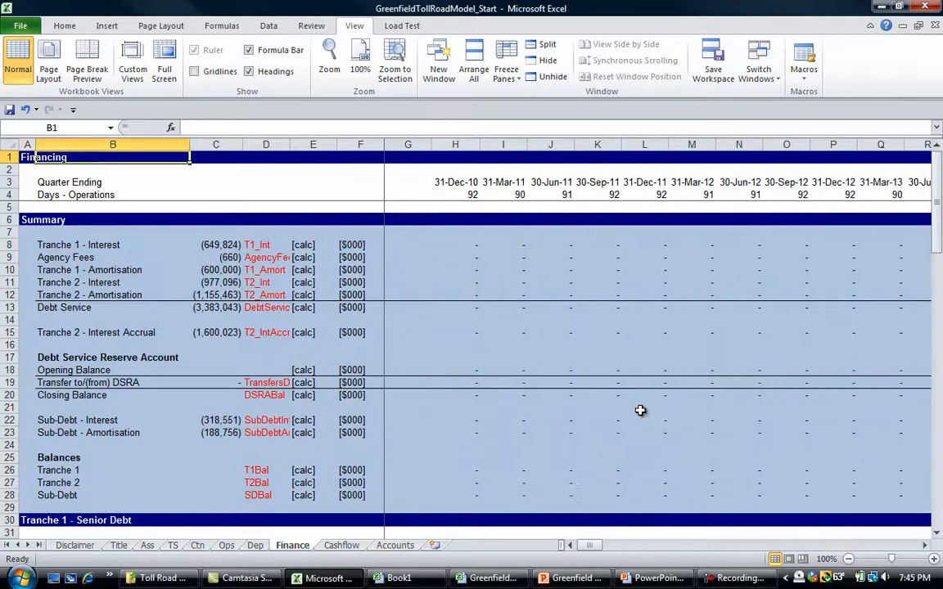
{"action": "left_click", "coordinate": [216, 319]}
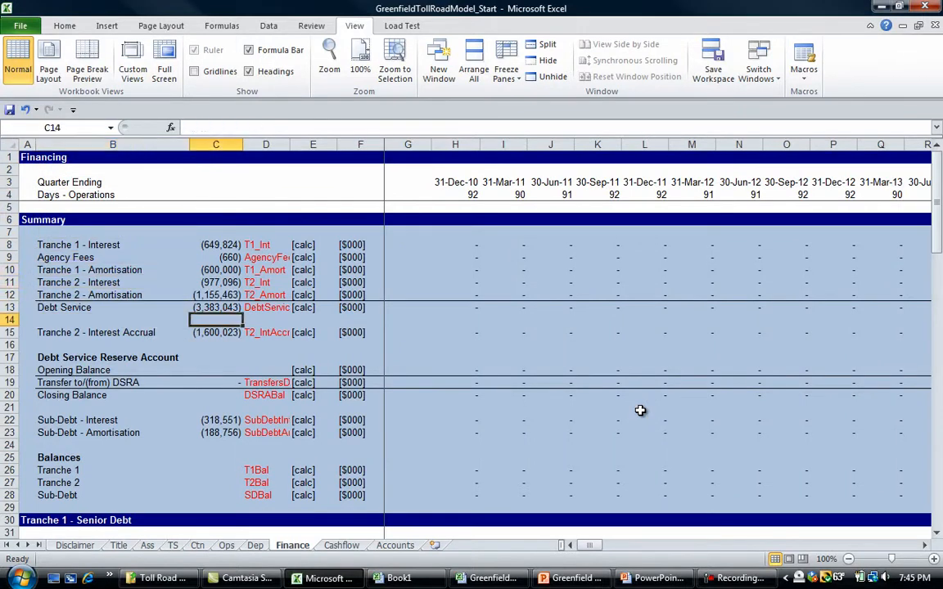
{"action": "left_click", "coordinate": [215, 331]}
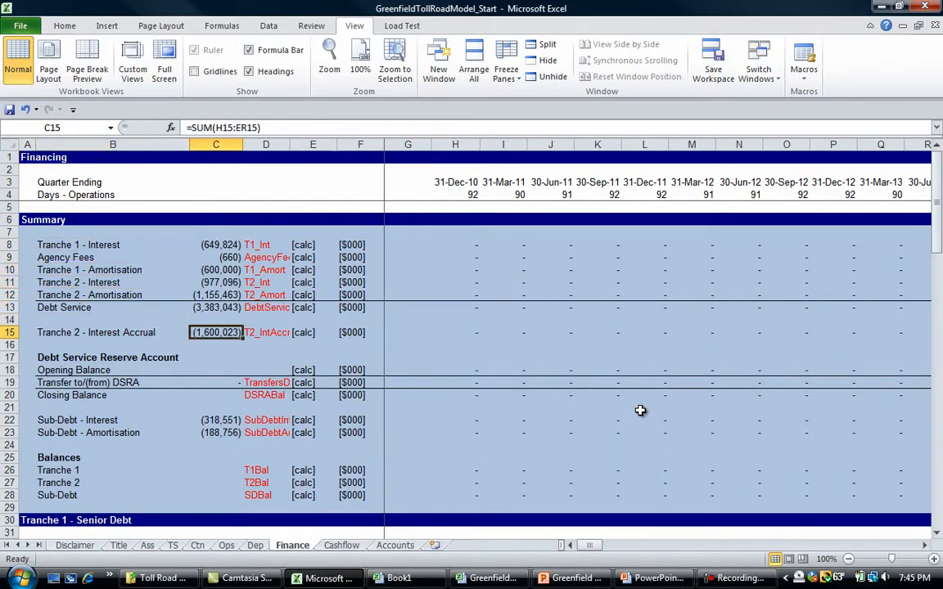
{"action": "left_click", "coordinate": [215, 283]}
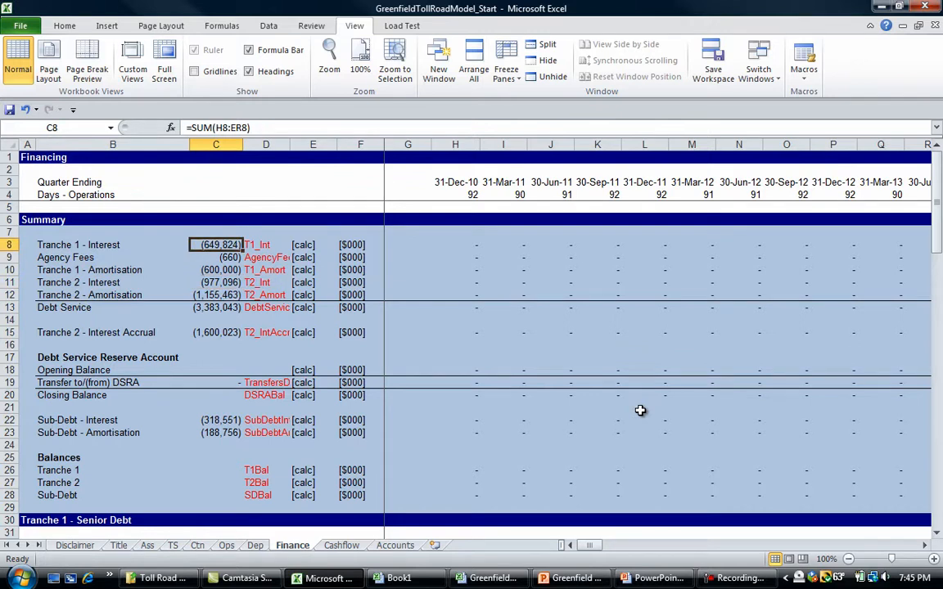
{"action": "left_click_drag", "start_coordinate": [215, 245], "coordinate": [216, 269]}
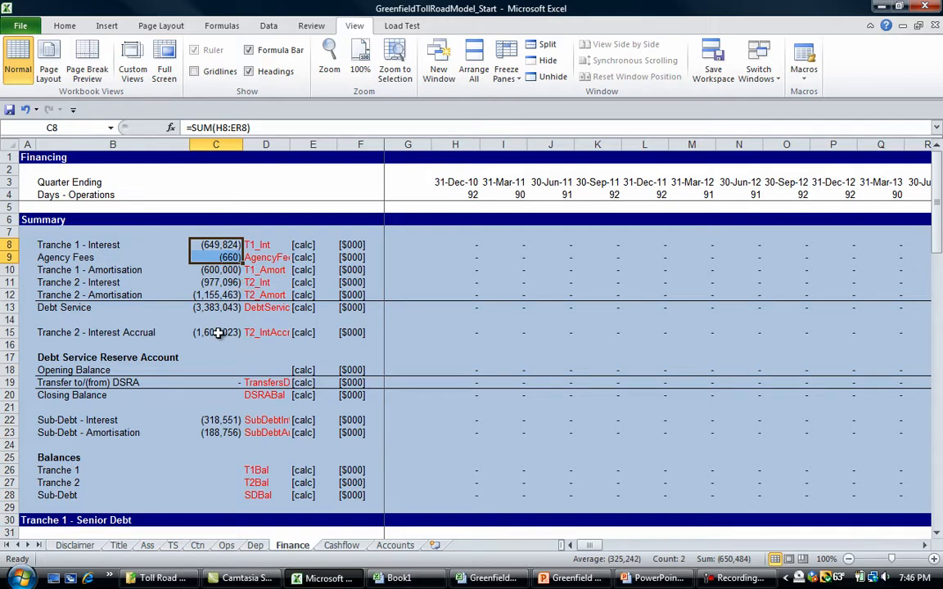
{"action": "left_click", "coordinate": [266, 295]}
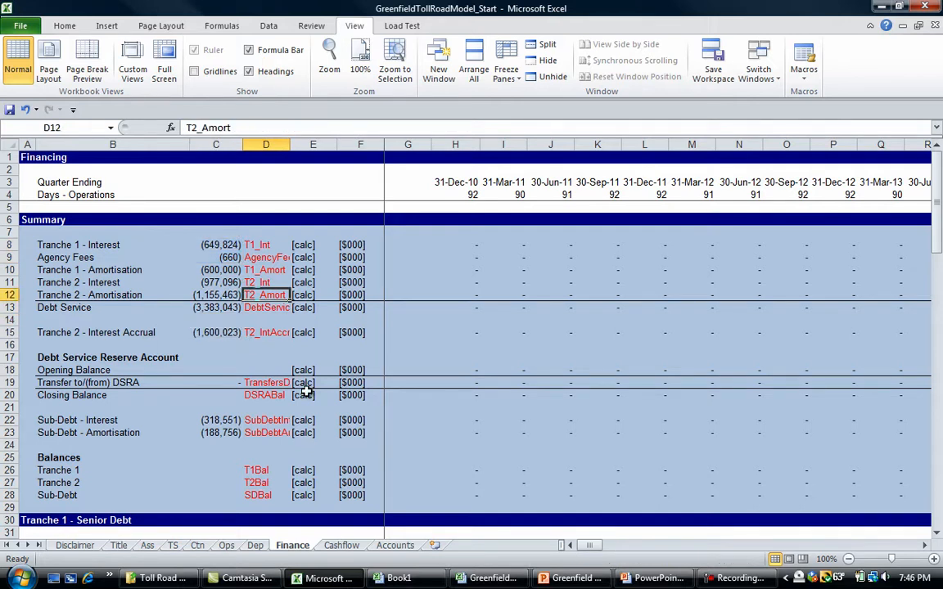
{"action": "left_click", "coordinate": [215, 245]}
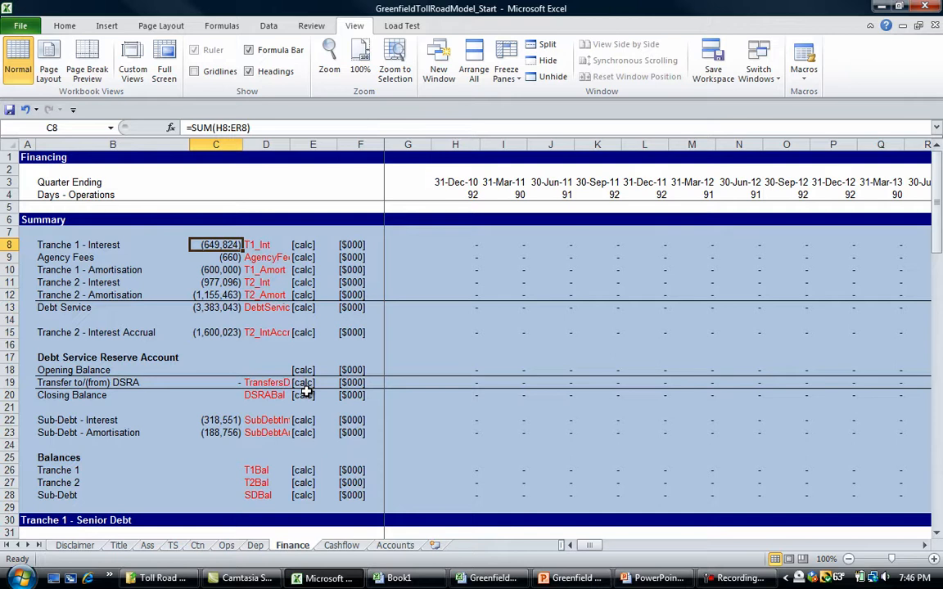
{"action": "left_click", "coordinate": [395, 546]}
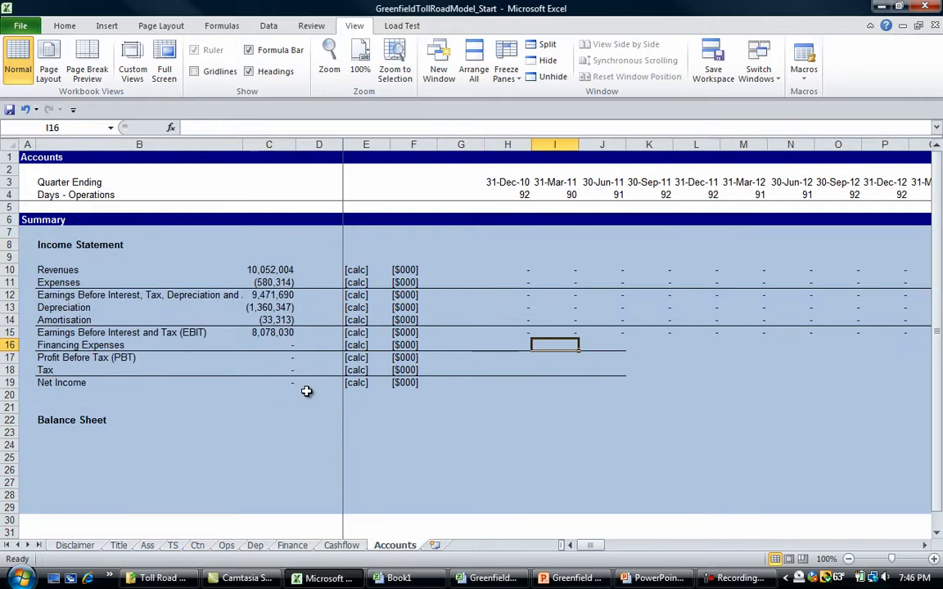
{"action": "left_click", "coordinate": [269, 344]}
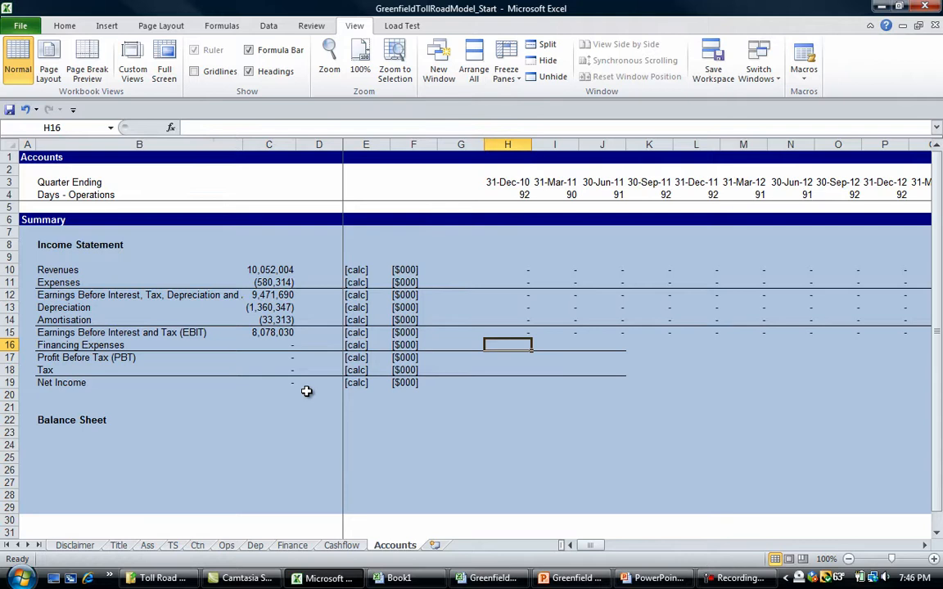
- Build the H16 Financing Expenses formula from T1_Int, AgencyFees and T2_IntAccrual and fill it across
{"action": "type", "text": "="}
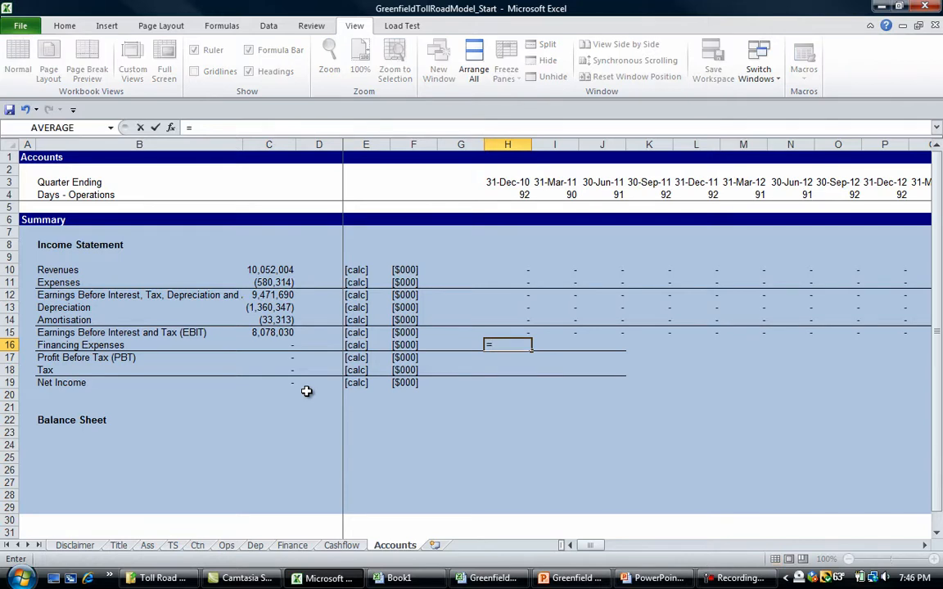
{"action": "left_click", "coordinate": [226, 546]}
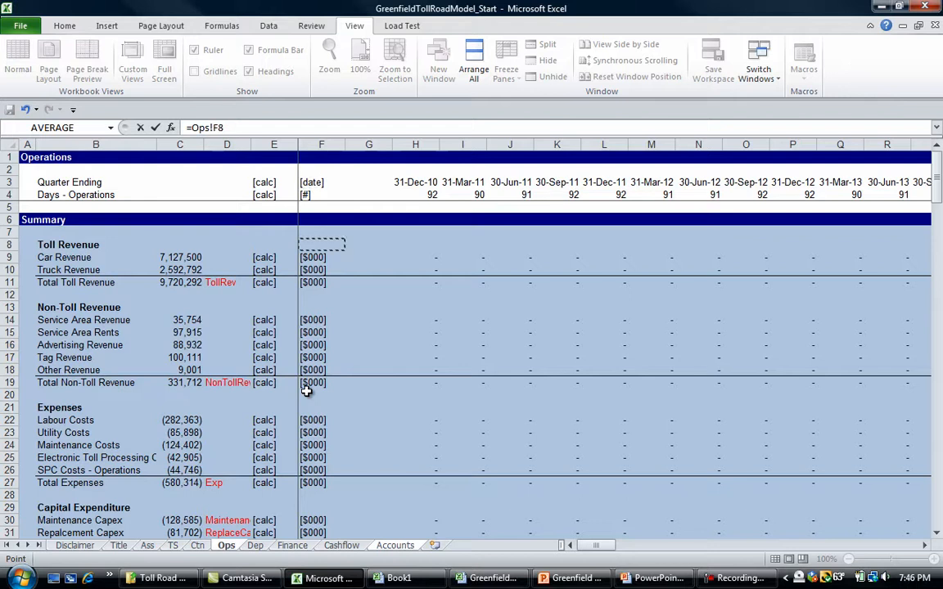
{"action": "left_click", "coordinate": [292, 545]}
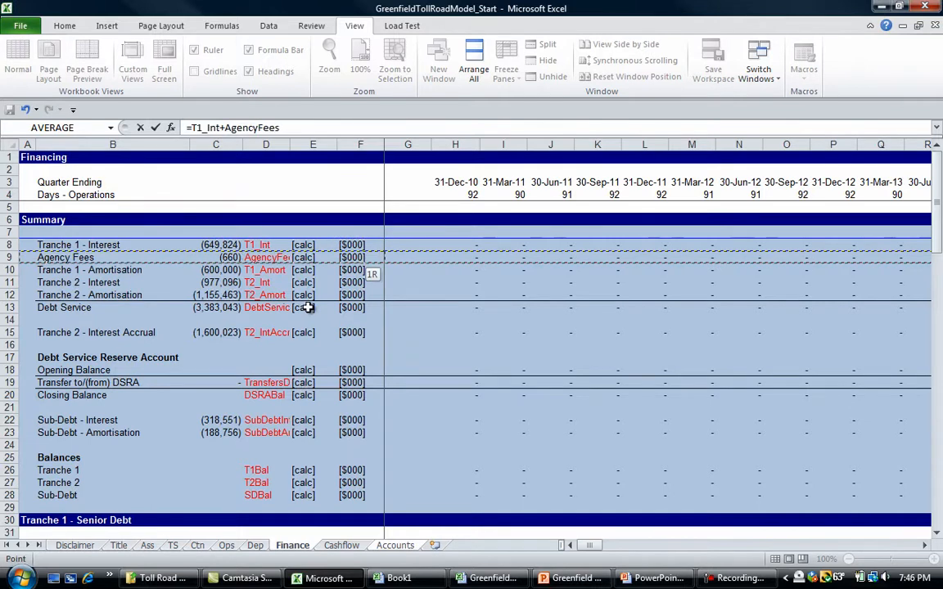
{"action": "mouse_move", "coordinate": [268, 332]}
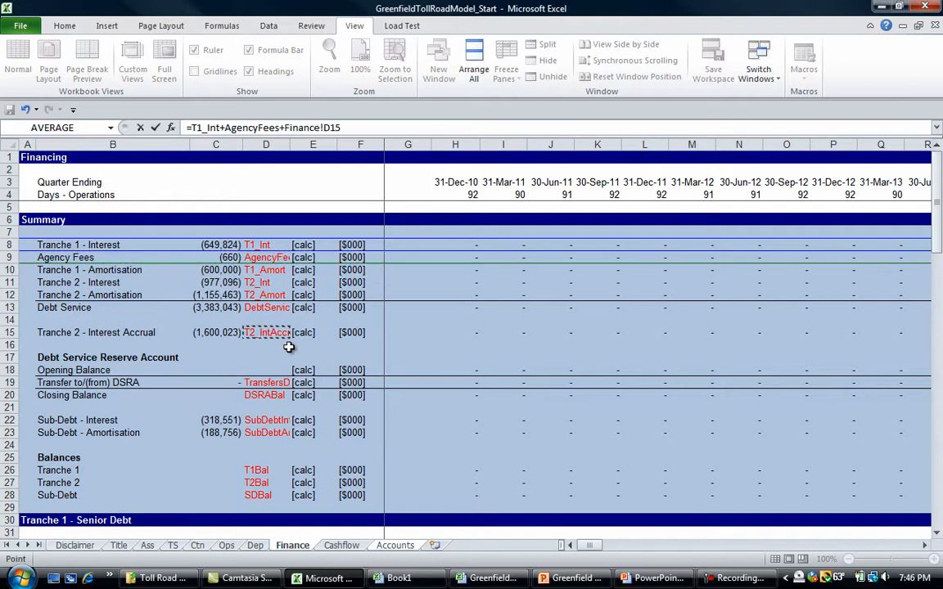
{"action": "left_click", "coordinate": [395, 545]}
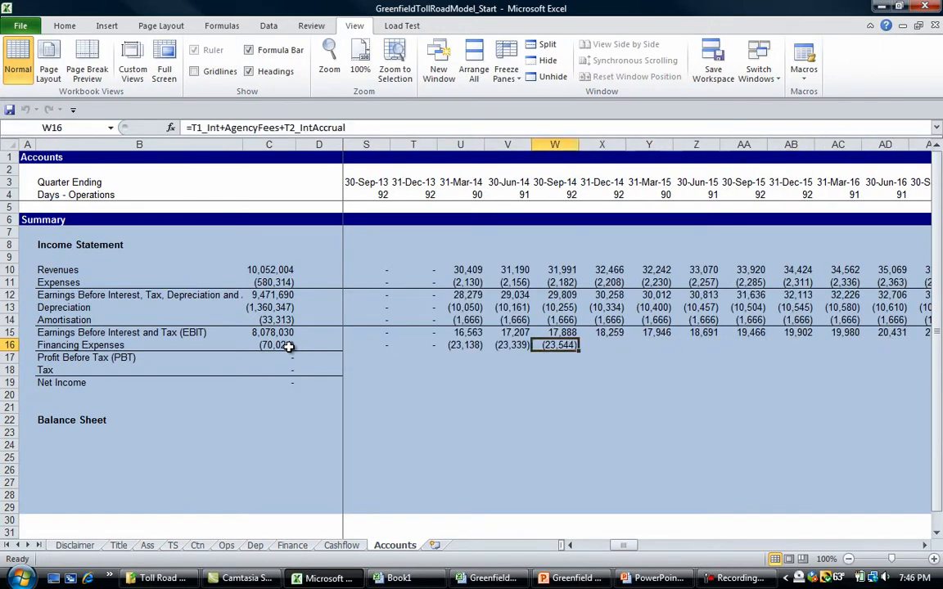
{"action": "left_click", "coordinate": [460, 344]}
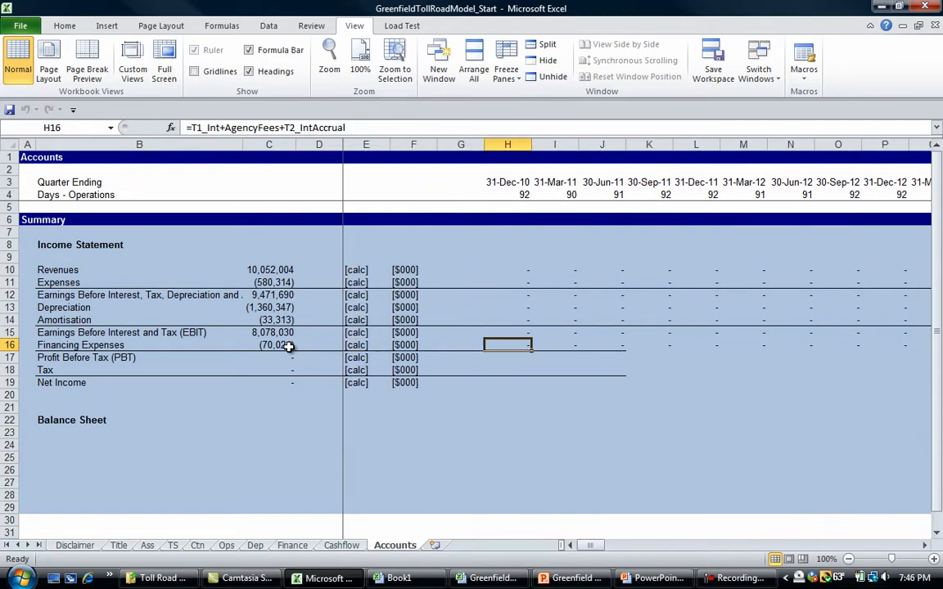
{"action": "left_click", "coordinate": [196, 545]}
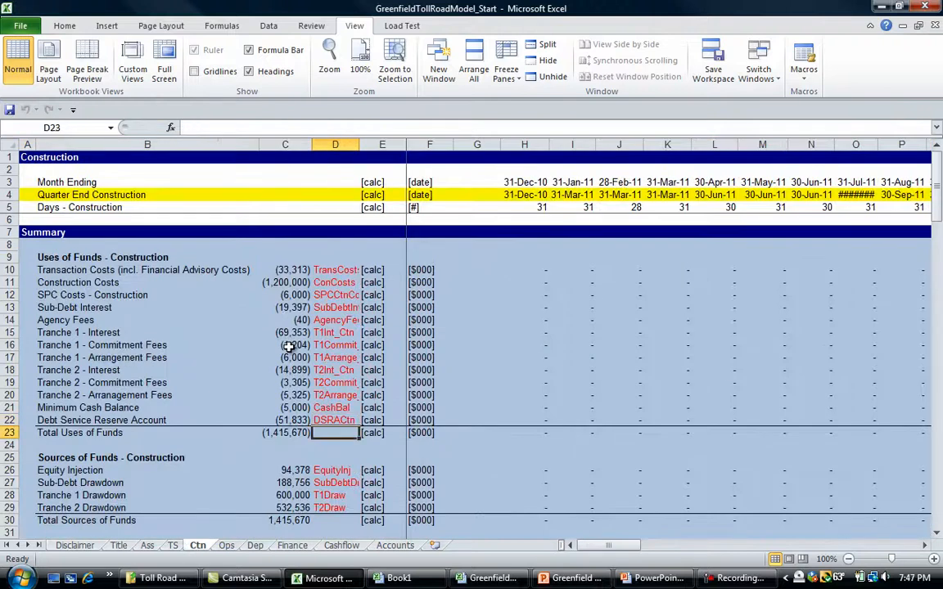
- Highlight the Tranche 1 and Tranche 2 Arrangement Fees rows on Ctn in yellow
{"action": "left_click", "coordinate": [334, 332]}
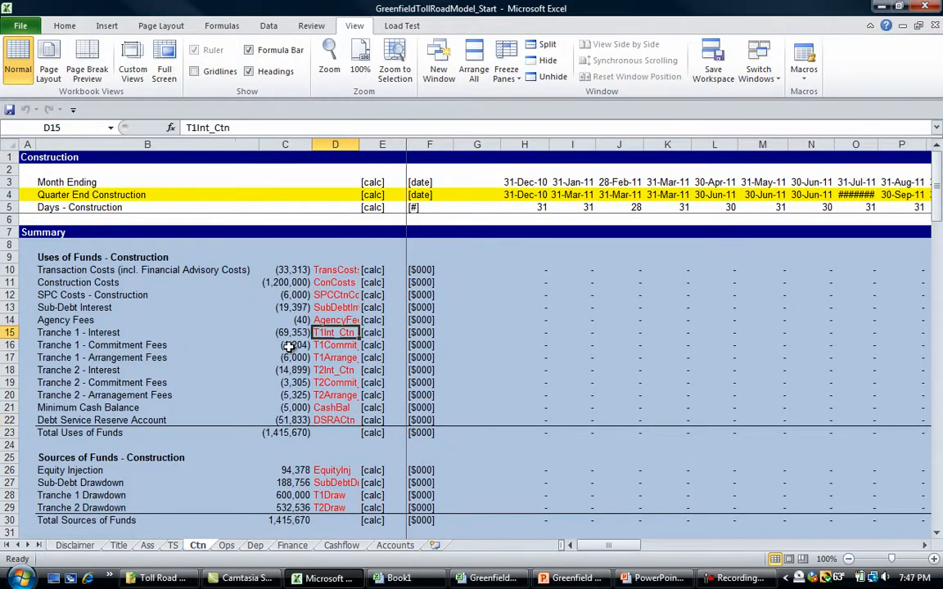
{"action": "left_click", "coordinate": [335, 195]}
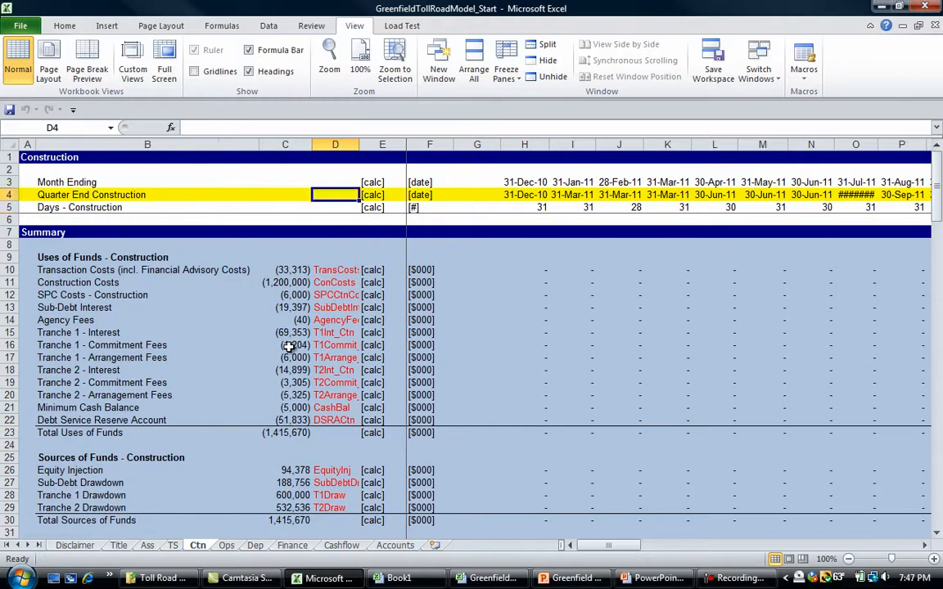
{"action": "left_click", "coordinate": [27, 358]}
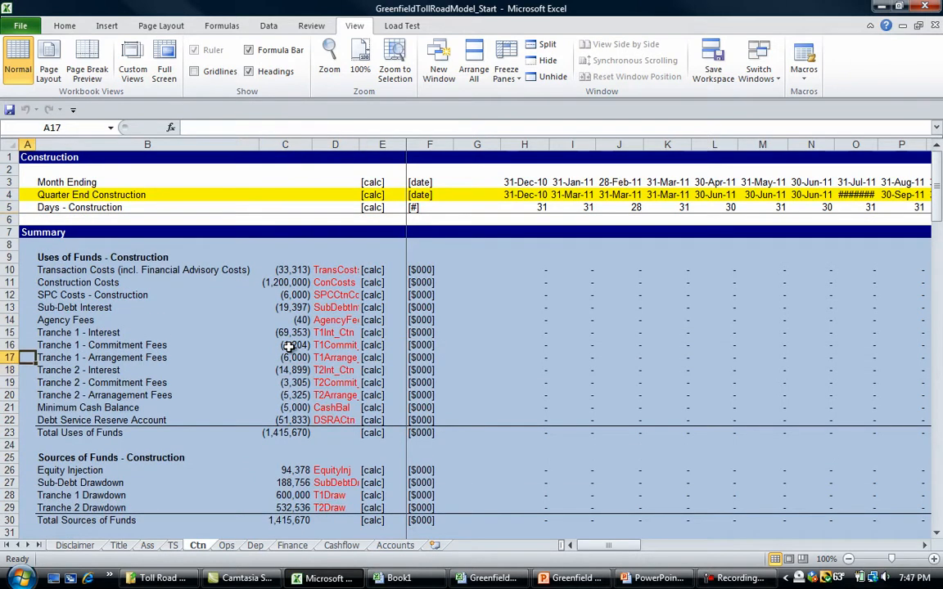
{"action": "left_click", "coordinate": [10, 358]}
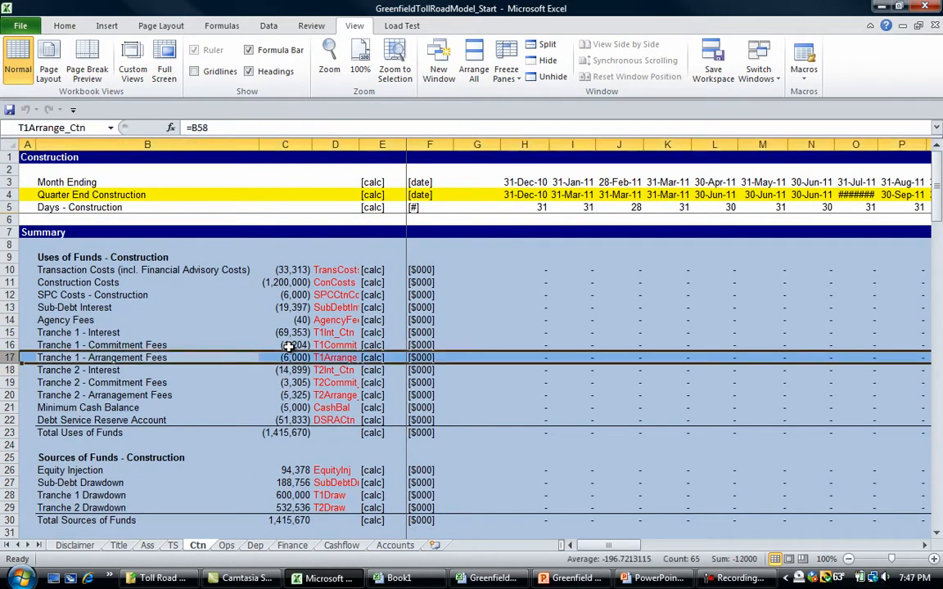
{"action": "left_click", "coordinate": [148, 383]}
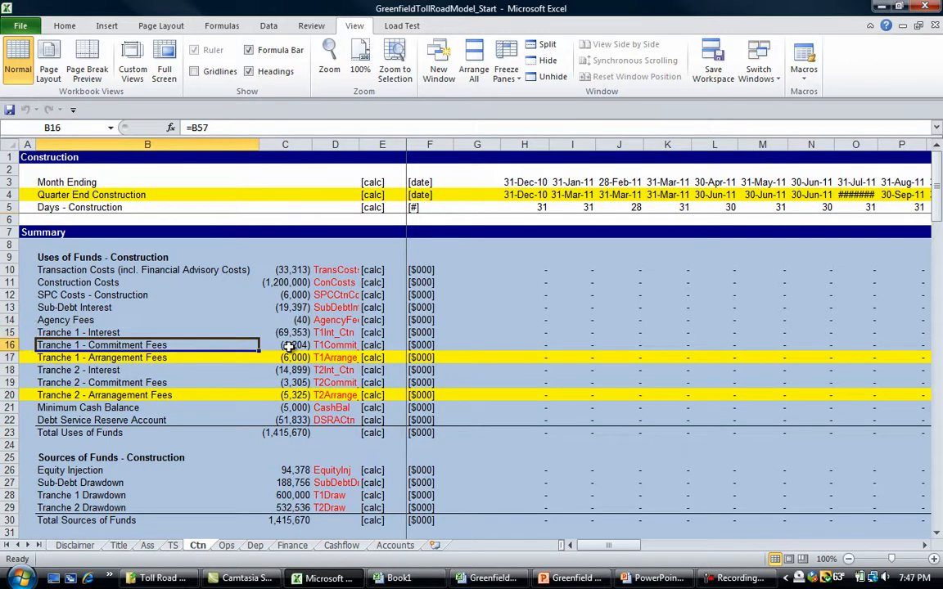
- Check the Commitment Fees and Sub-Debt Interest labels, then reopen the U16 Financing Expenses formula
{"action": "left_click", "coordinate": [148, 394]}
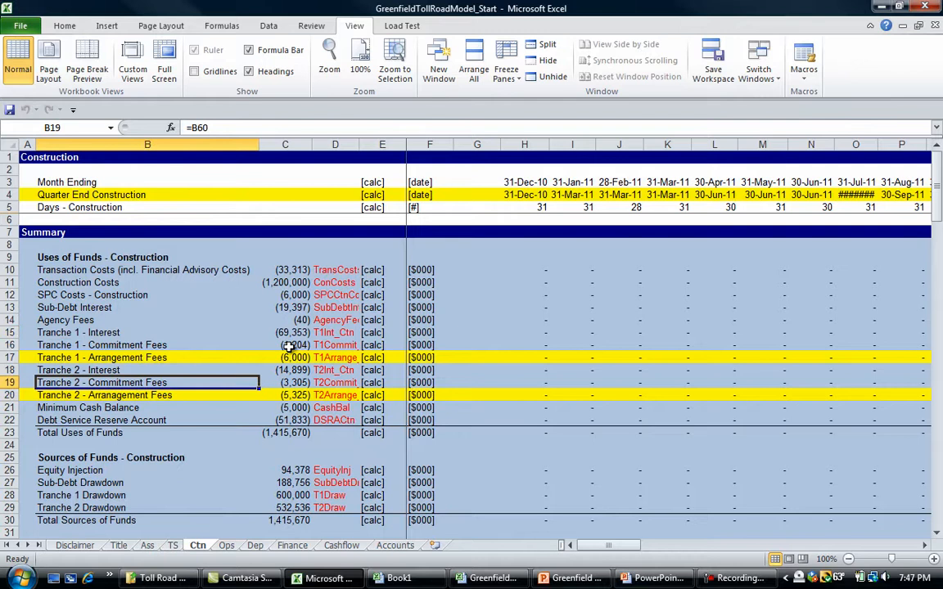
{"action": "left_click", "coordinate": [147, 307]}
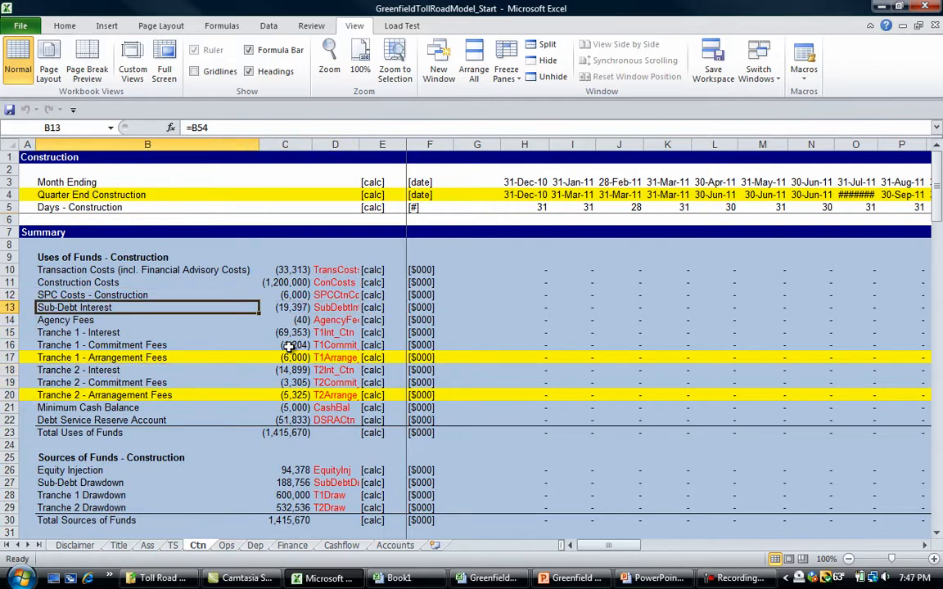
{"action": "left_click", "coordinate": [292, 545]}
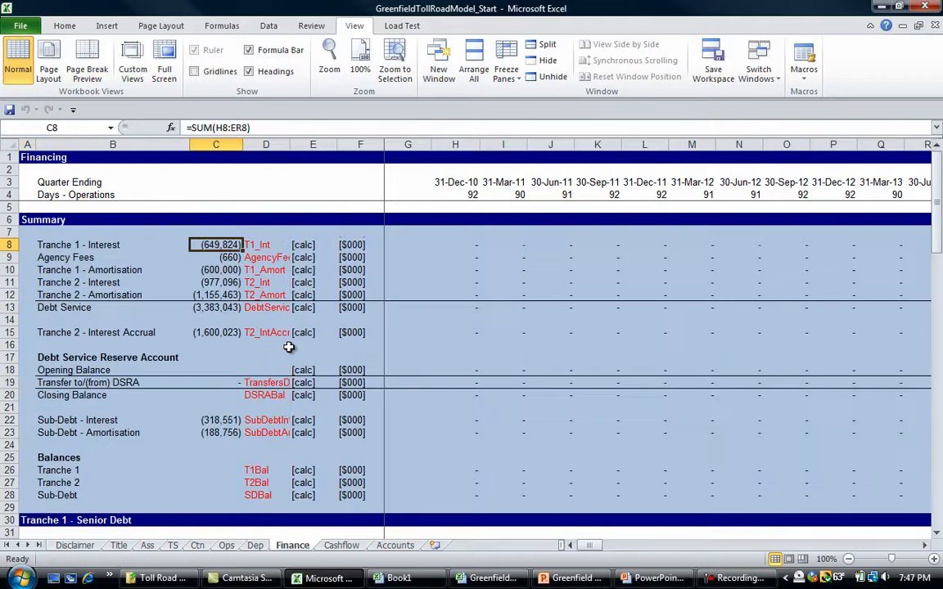
{"action": "left_click", "coordinate": [395, 545]}
{"action": "type", "text": "=T1_Int+AgencyFees+T2_IntAccrual+"}
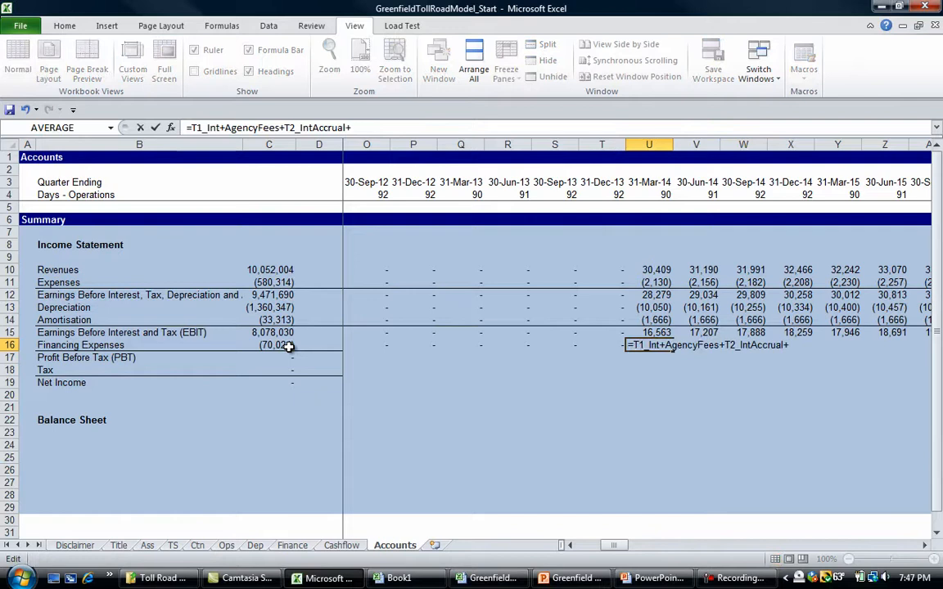
- Add Finance B22 Sub-Debt interest to the formula, giving (27,951) for March 2014
{"action": "left_click", "coordinate": [292, 545]}
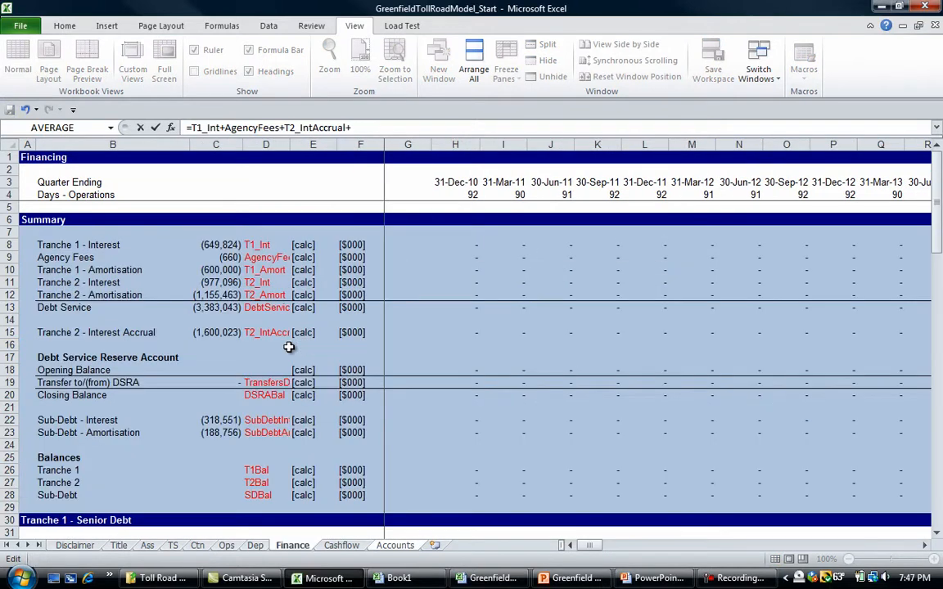
{"action": "left_click", "coordinate": [395, 545]}
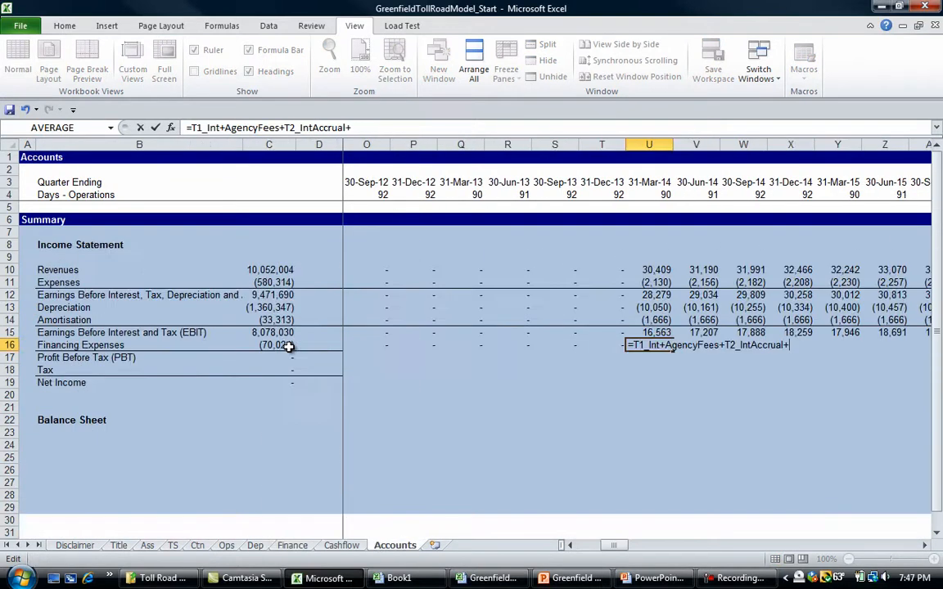
{"action": "left_click", "coordinate": [292, 545]}
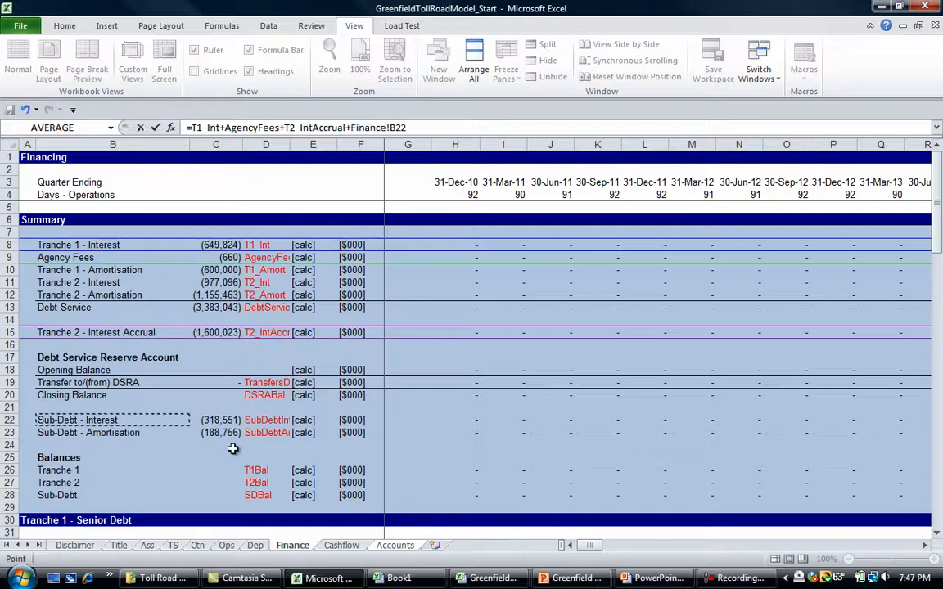
{"action": "left_click", "coordinate": [394, 545]}
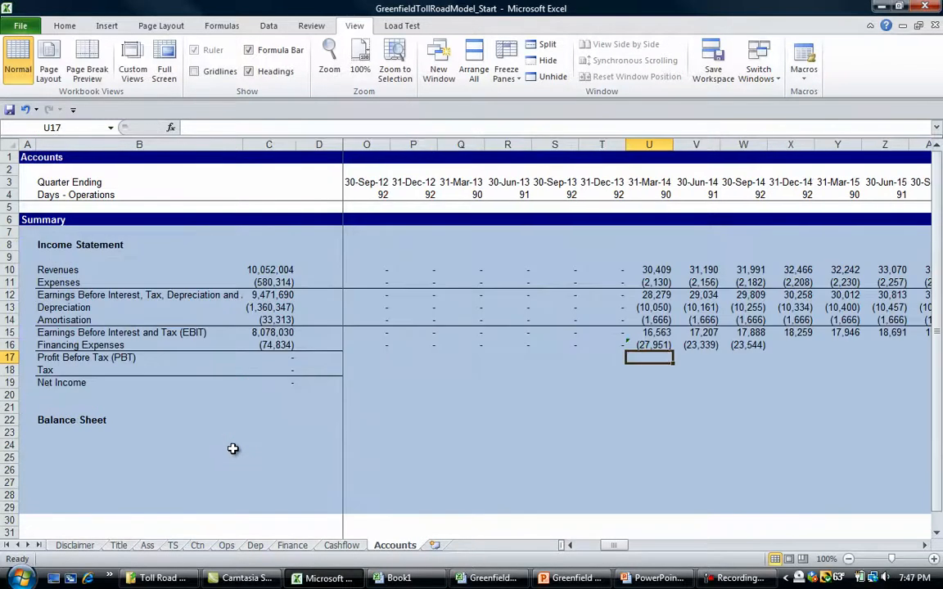